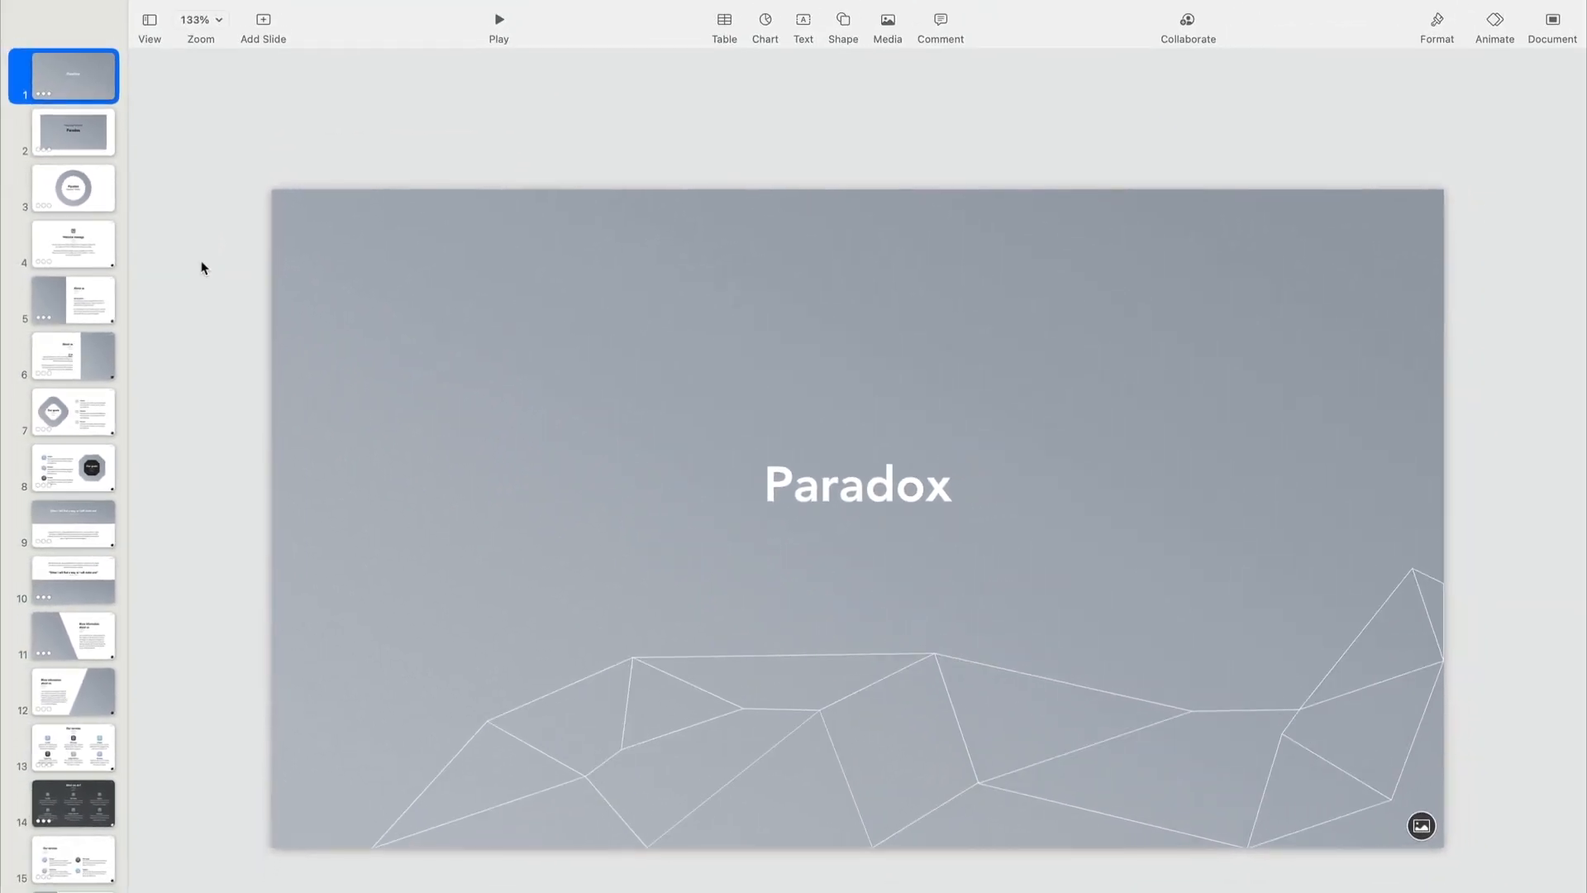
# Browse the presentation templates catalogue and go to the Paradox PowerPoint Template item page.
pyautogui.click(73, 189)
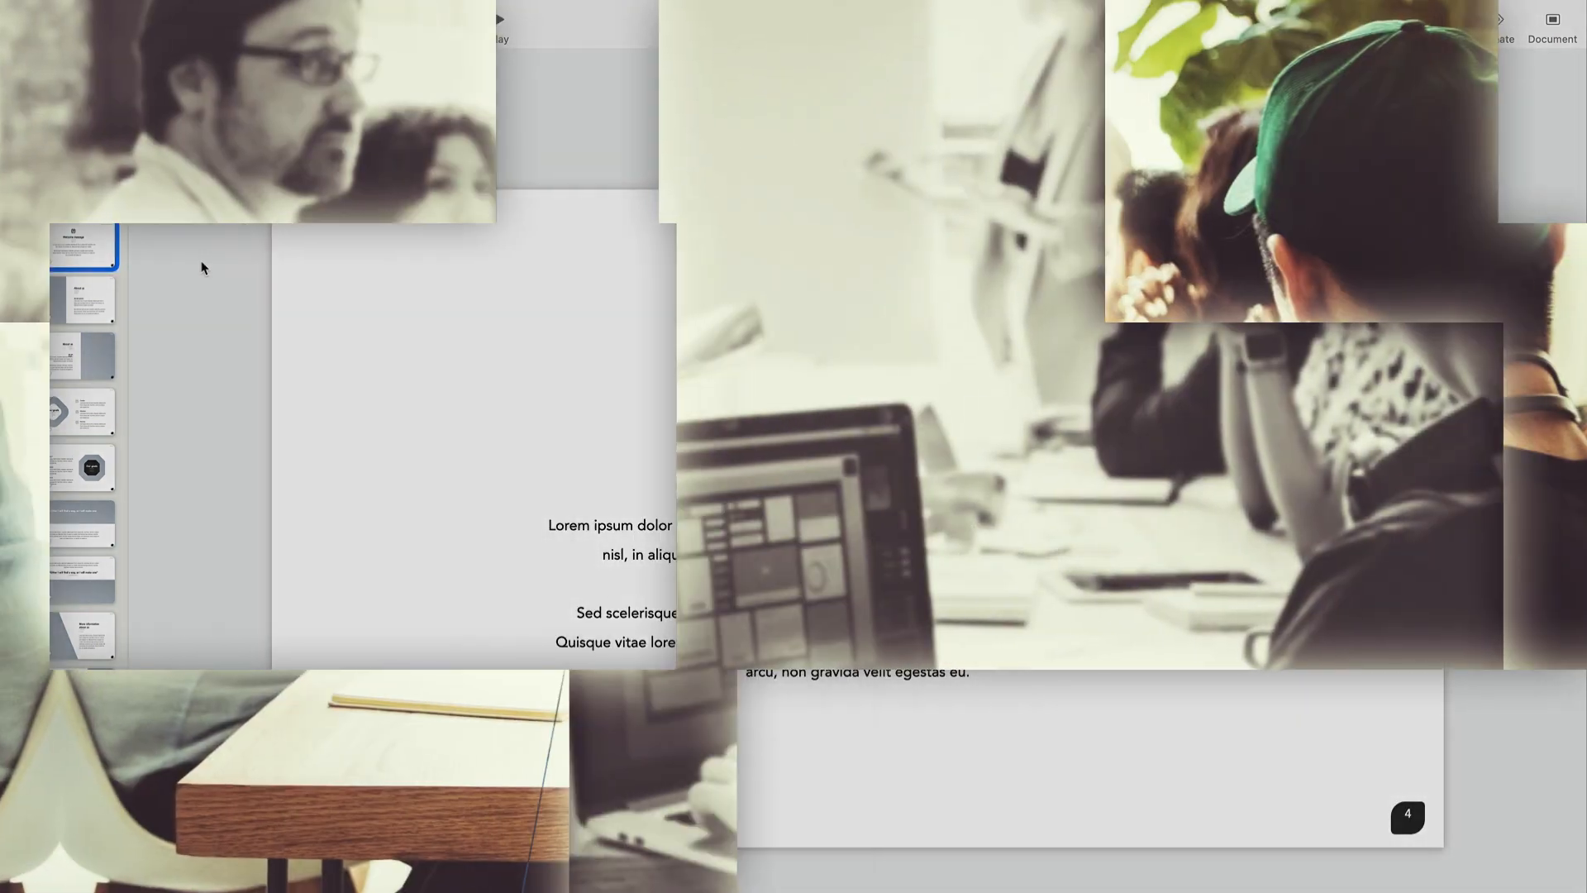
pyautogui.rightClick(295, 144)
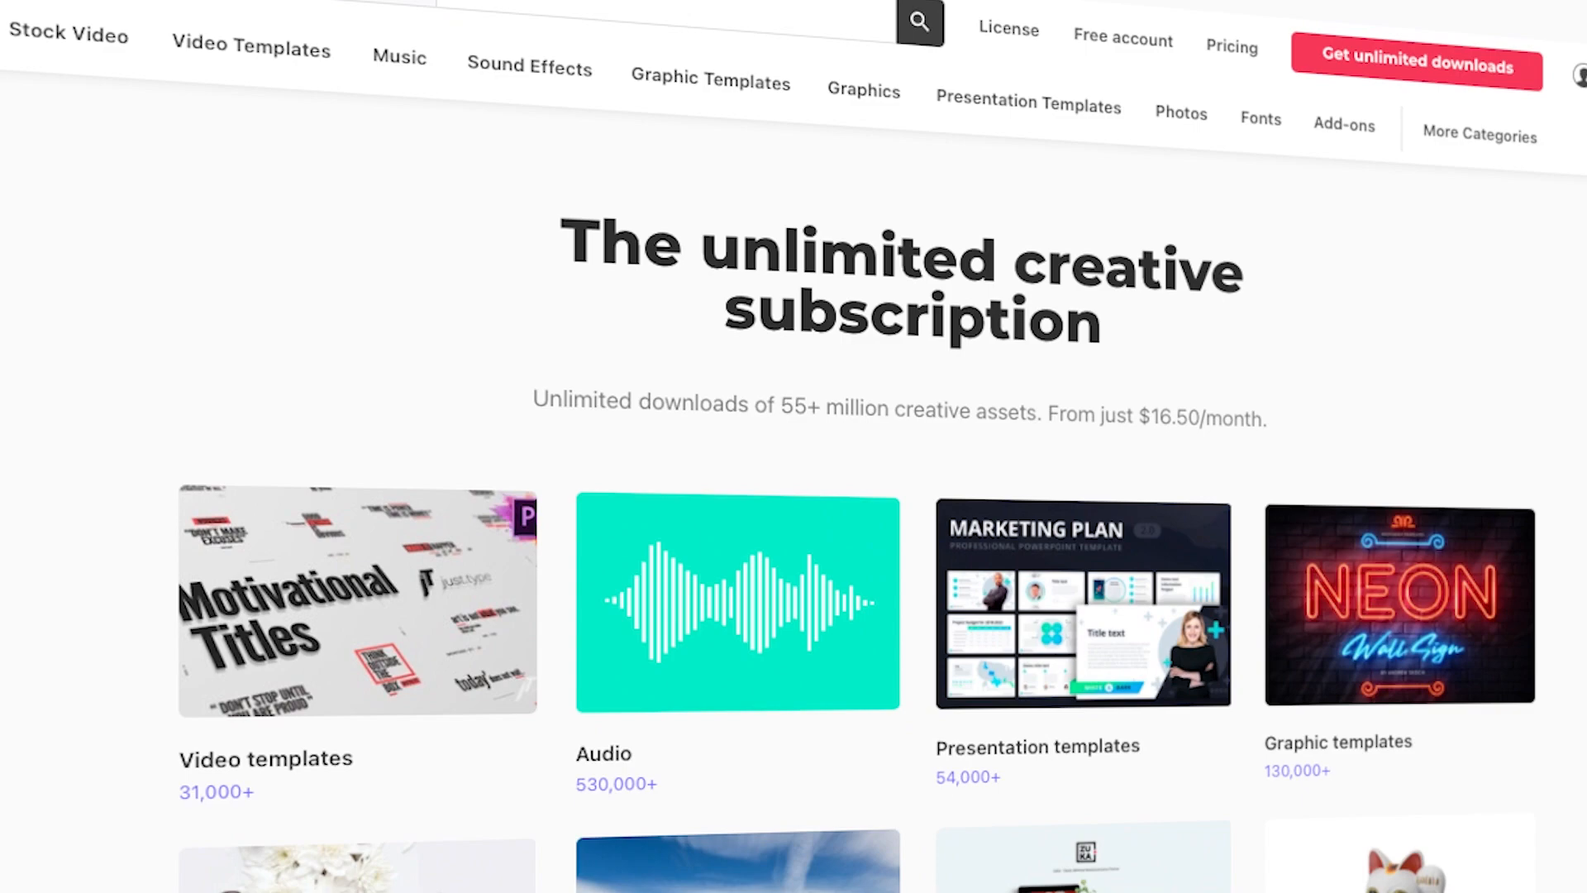
pyautogui.scroll(-3)
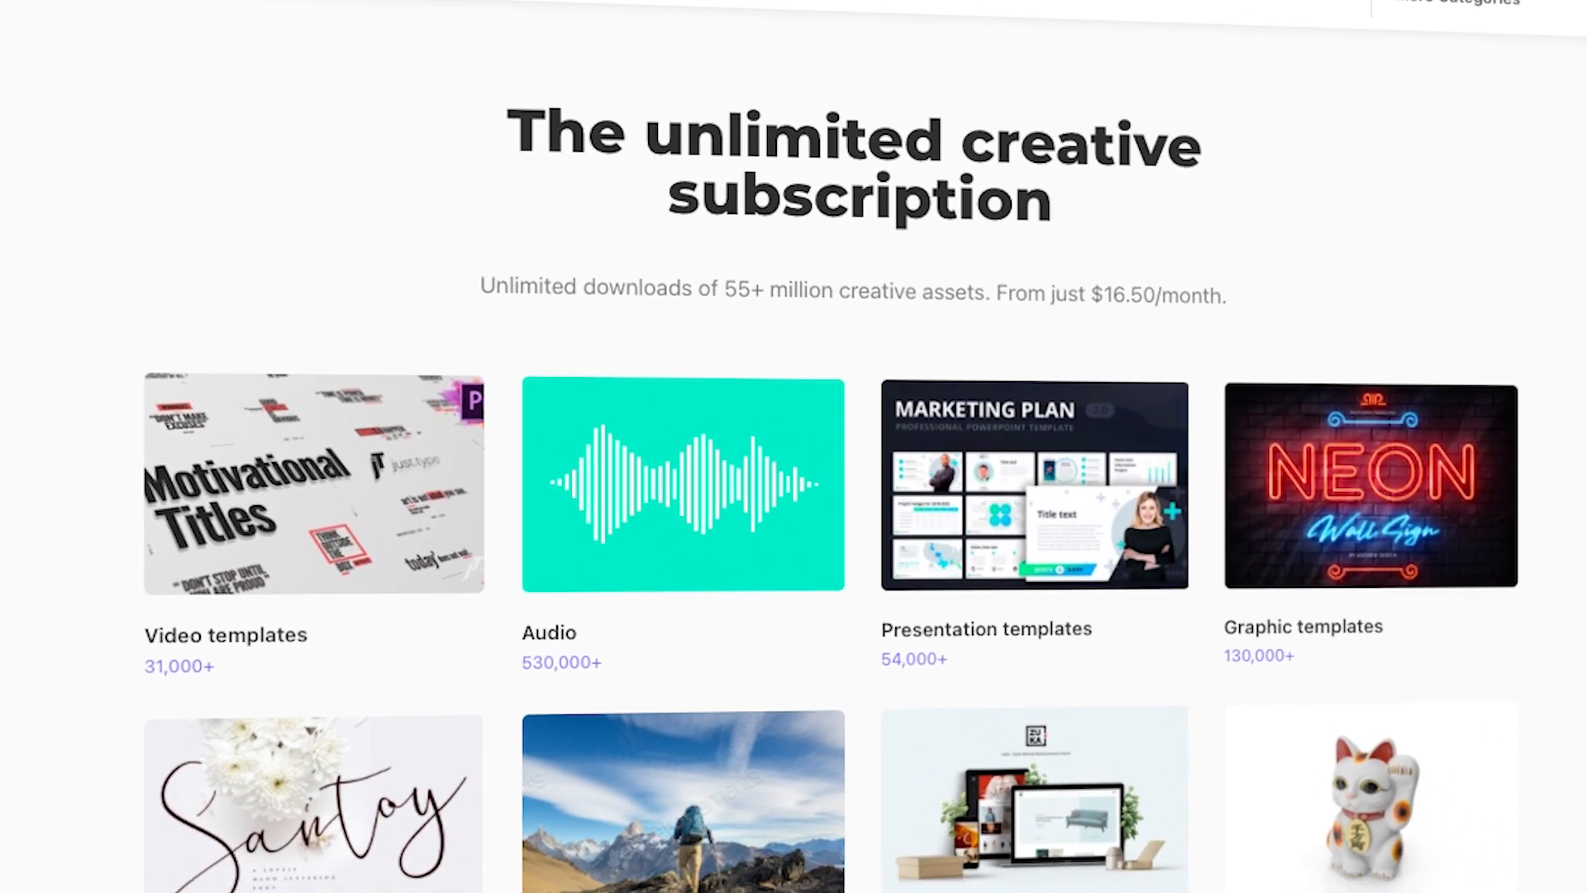
pyautogui.scroll(3)
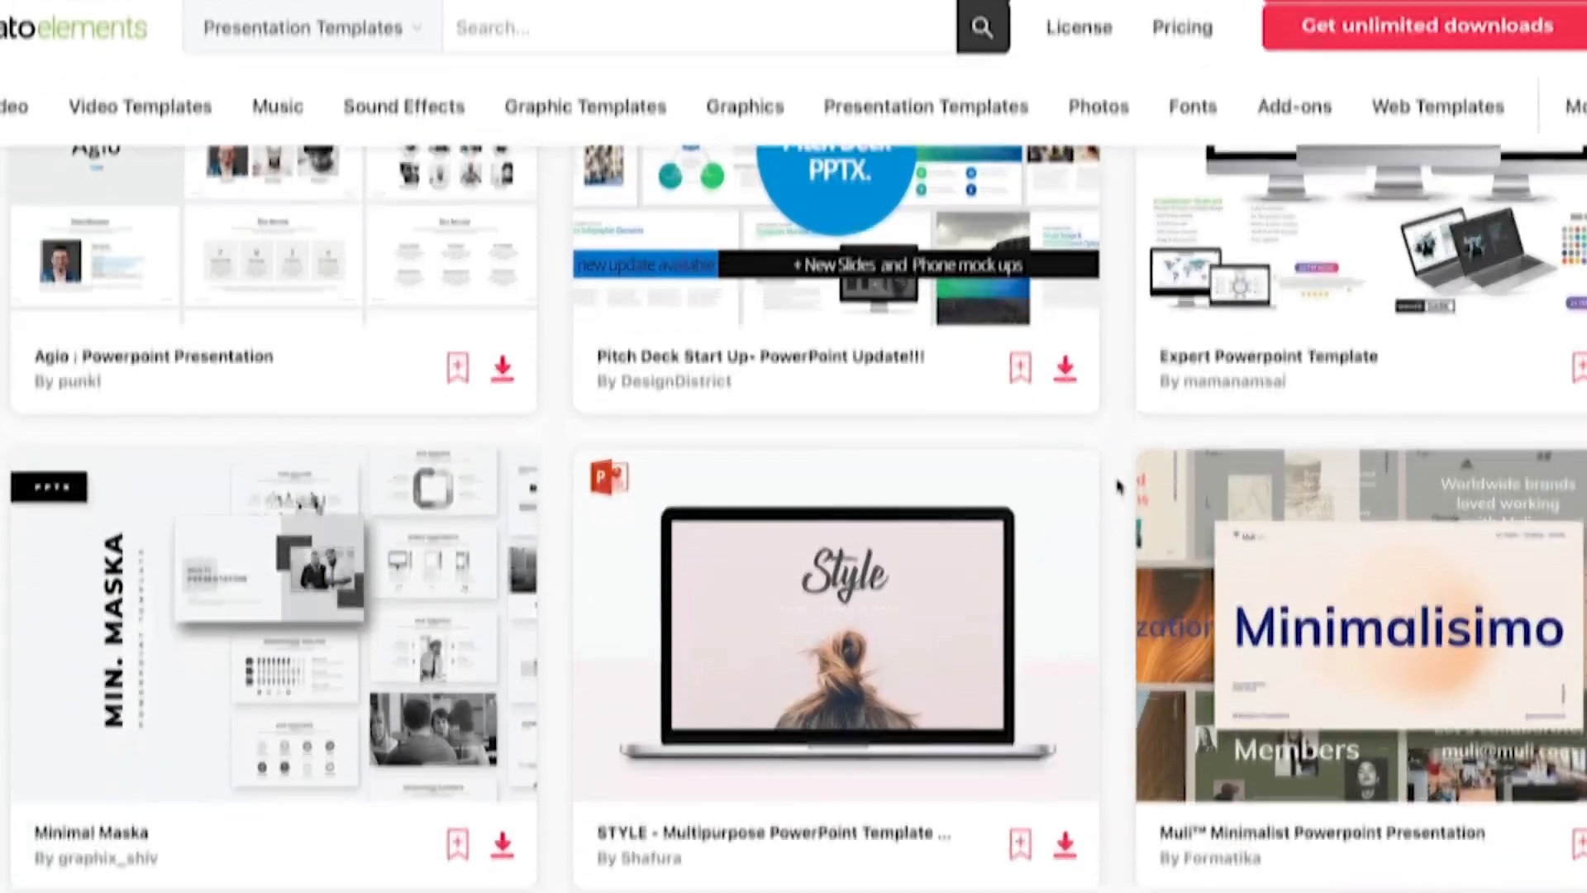
pyautogui.scroll(-3)
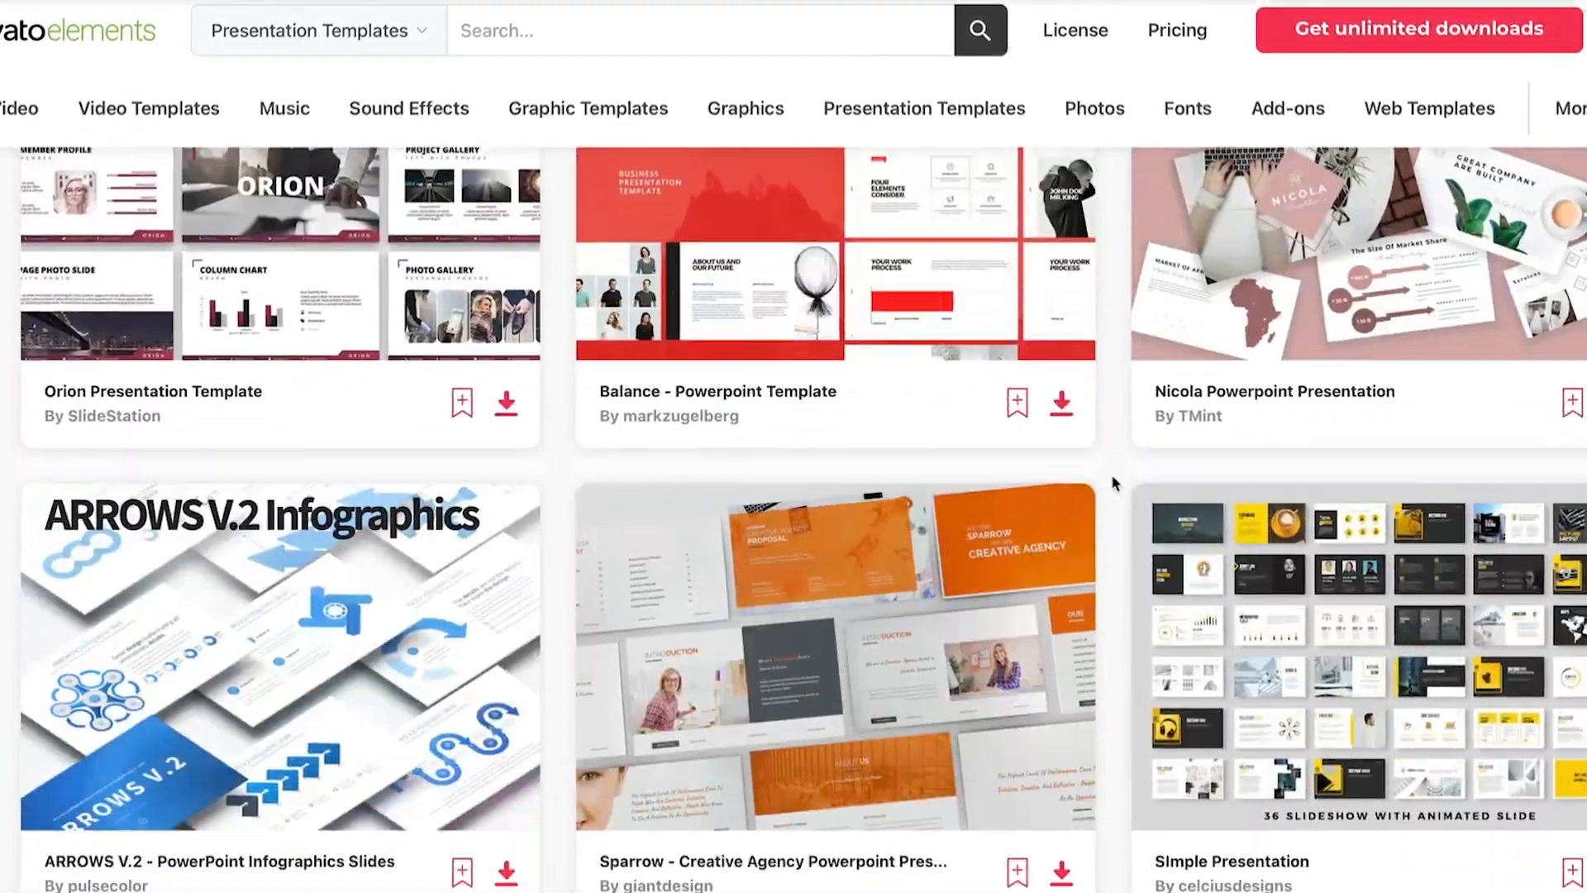
pyautogui.scroll(-3)
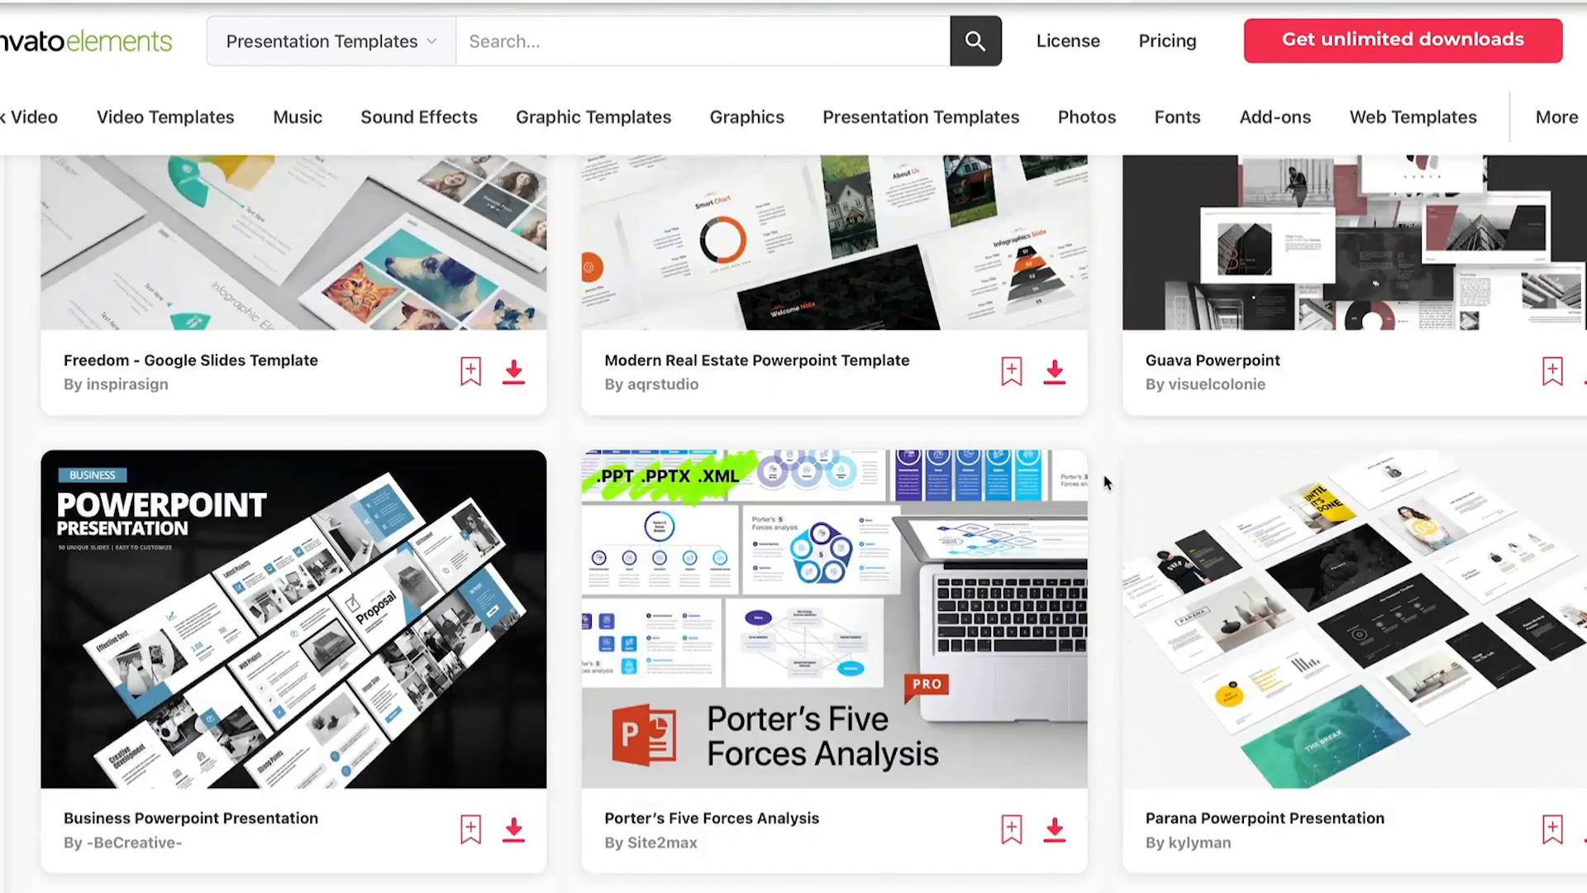
pyautogui.scroll(-3)
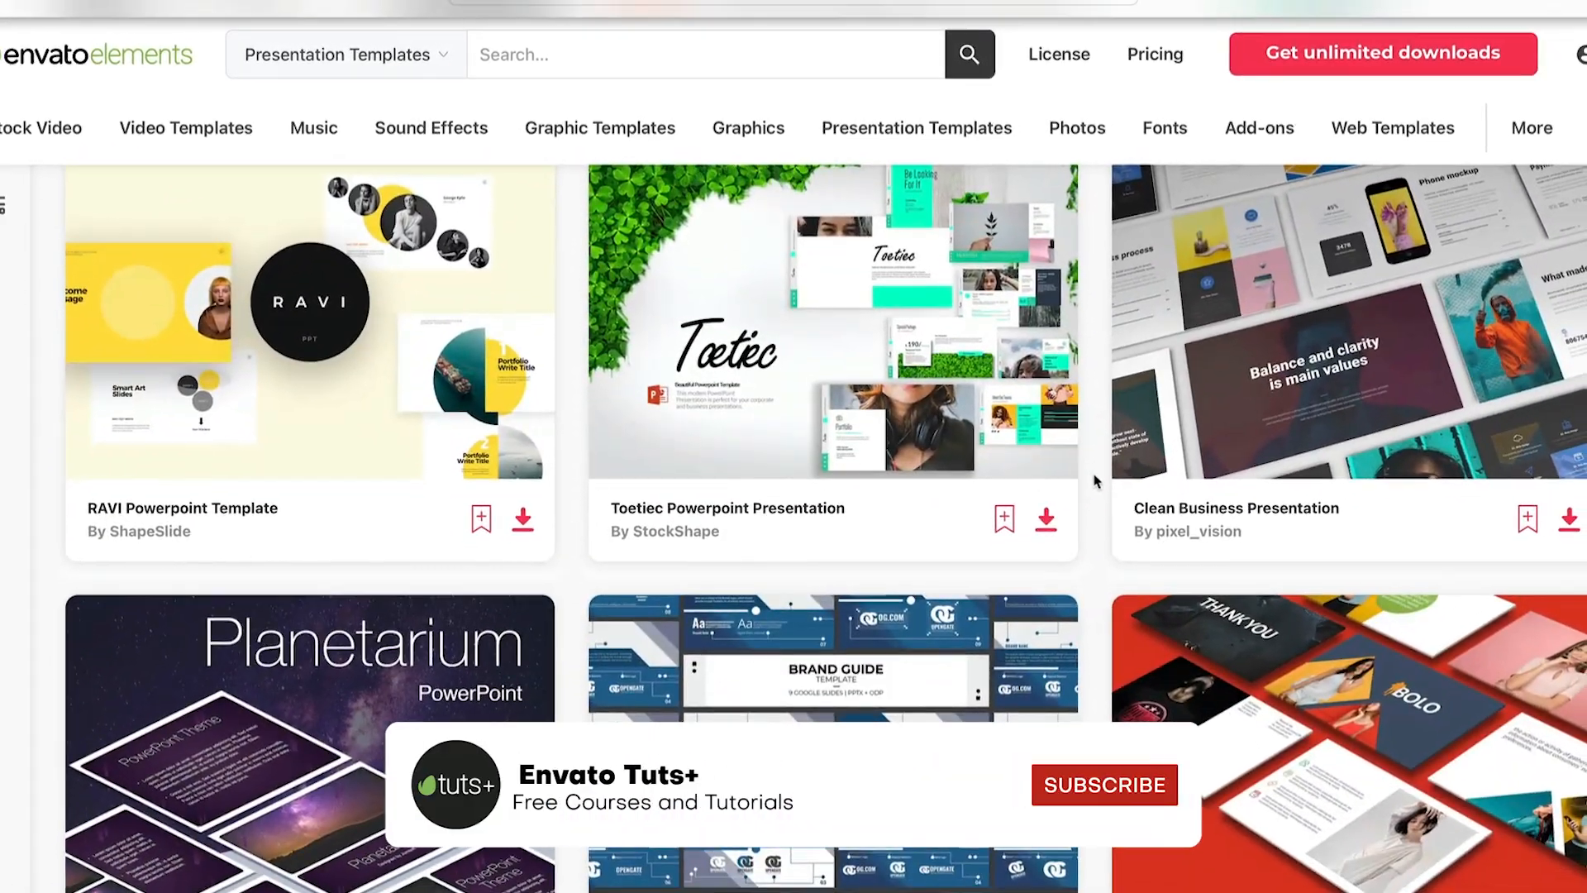
pyautogui.click(1104, 784)
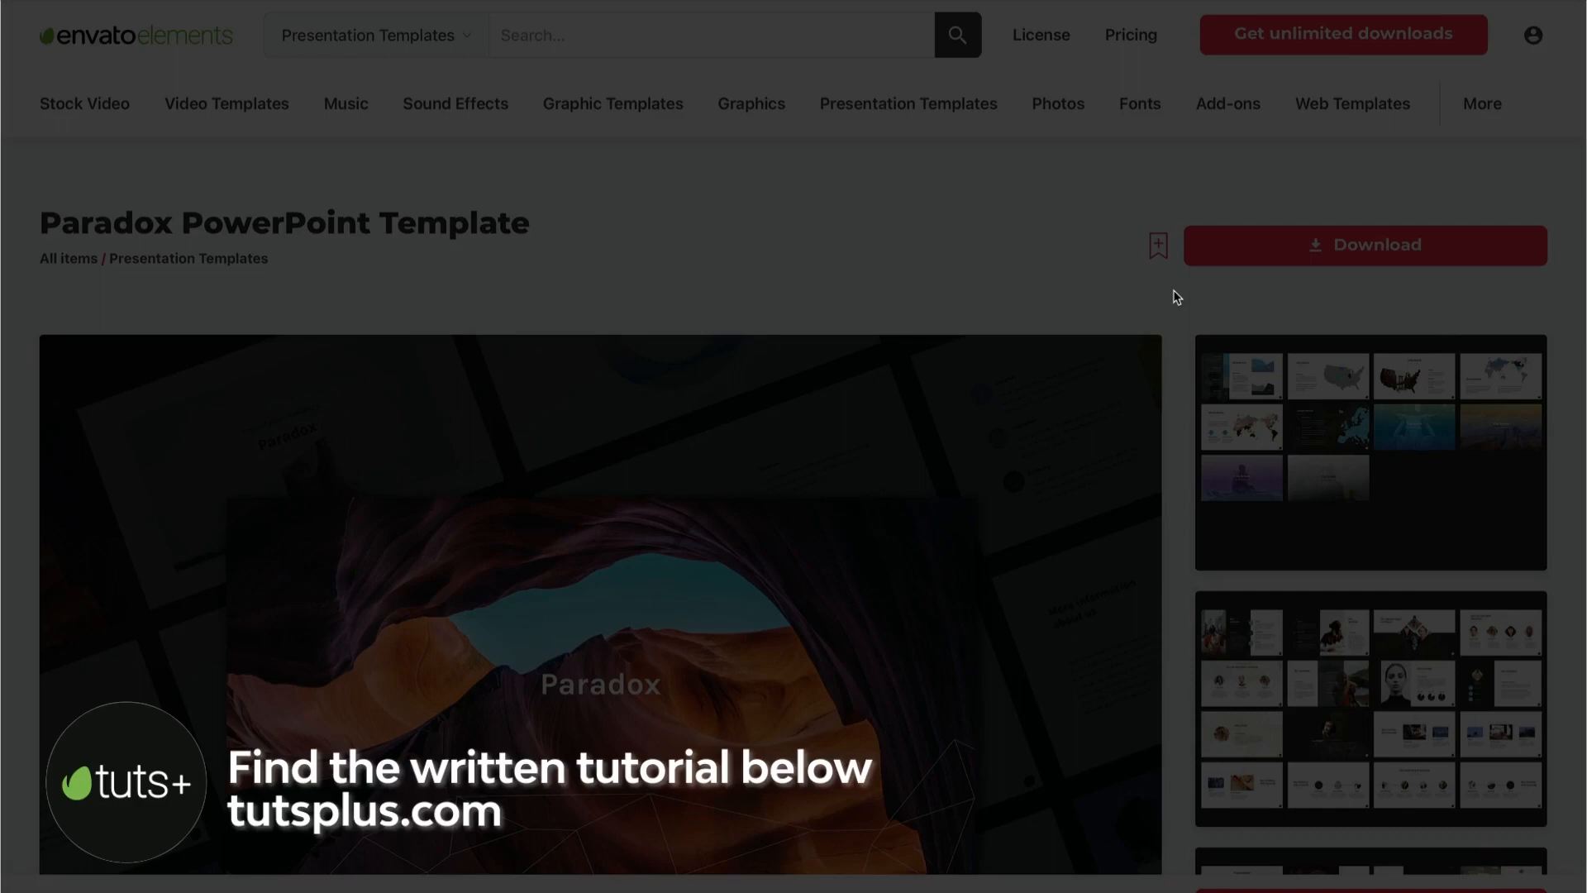
pyautogui.scroll(-3)
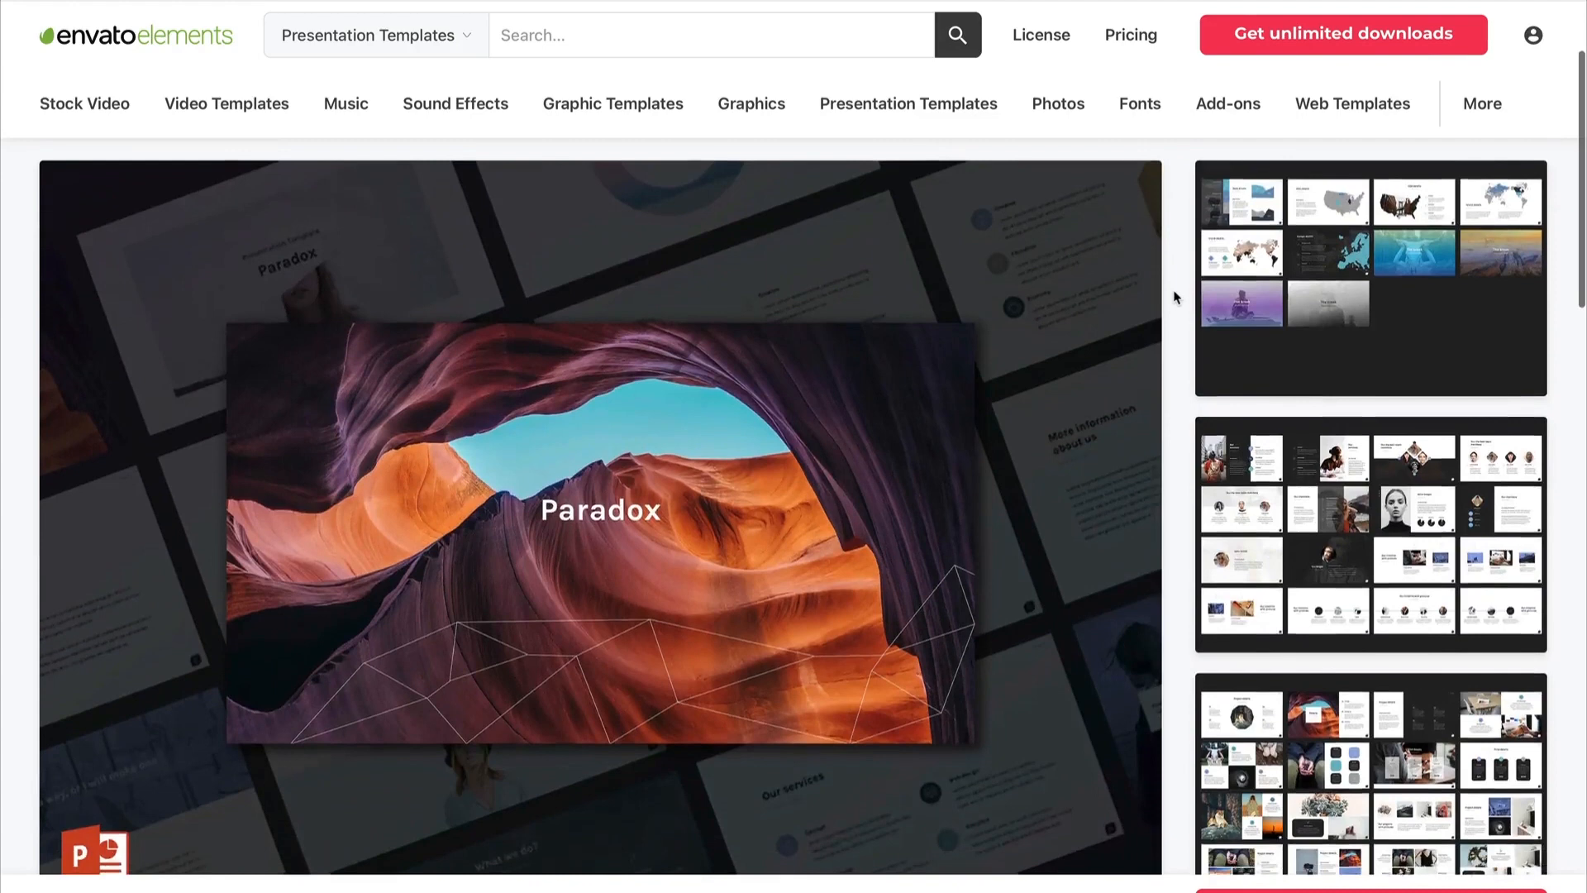
pyautogui.scroll(-3)
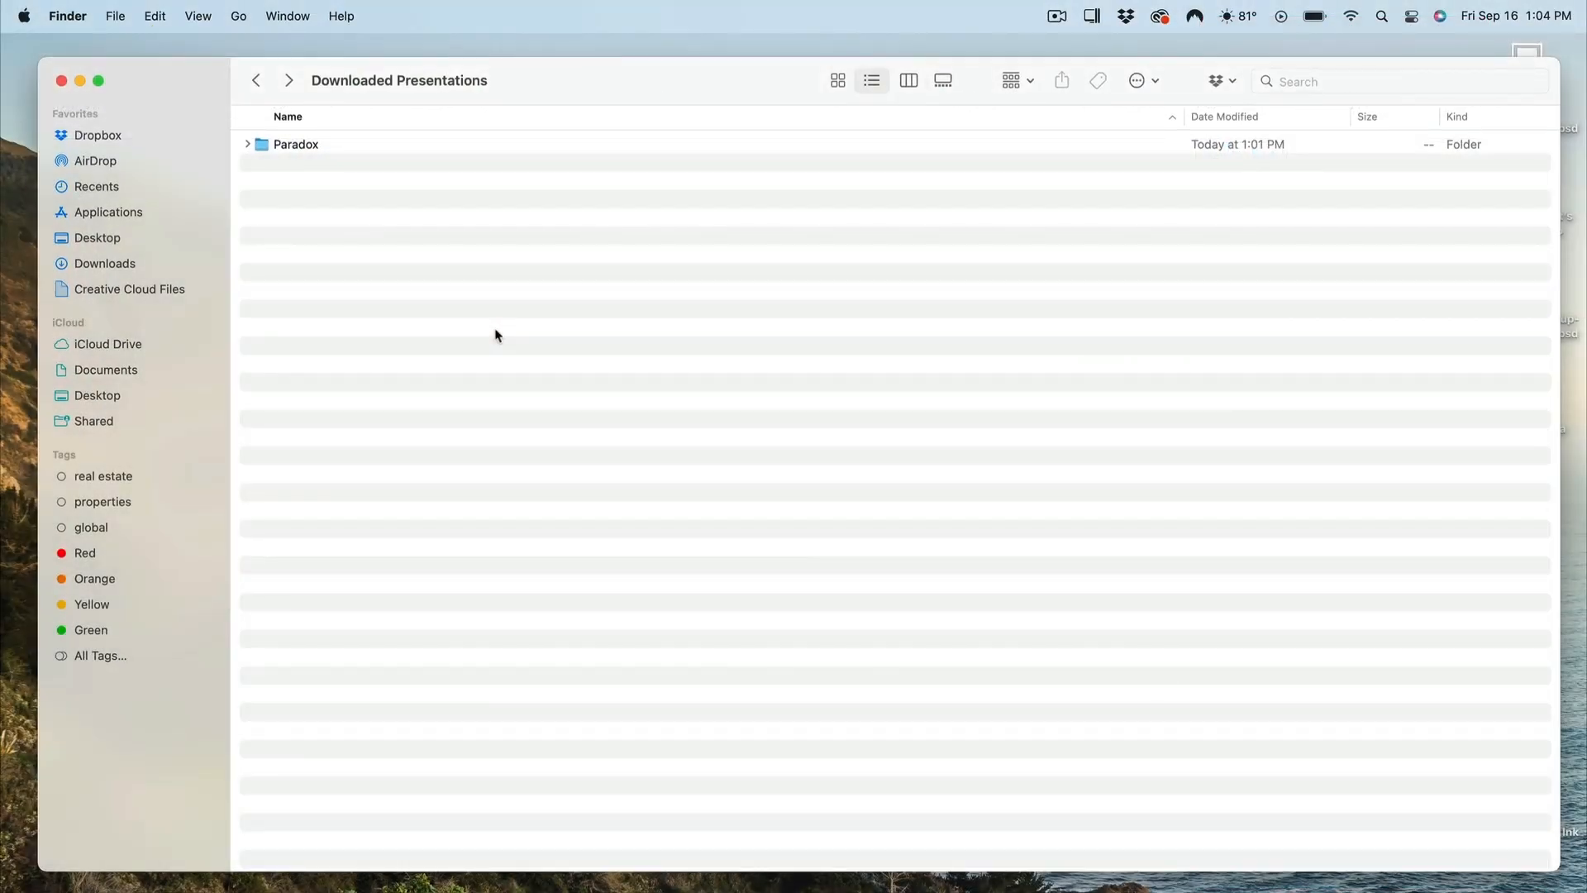
pyautogui.moveTo(304, 147)
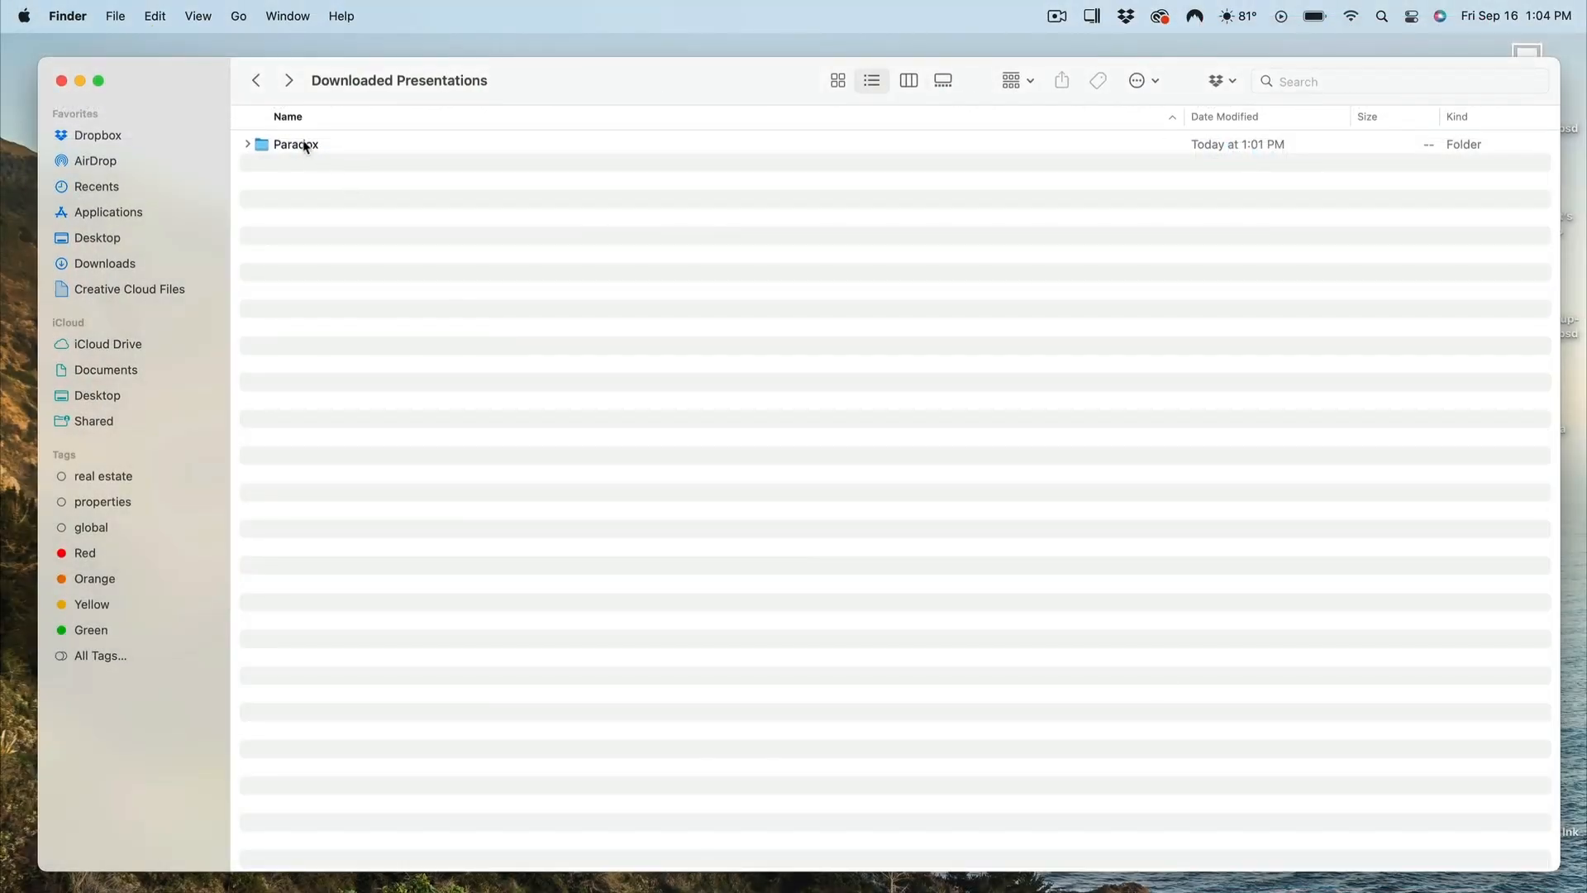
# Go into Paradox > Pptx and launch Presentation.pptx in Keynote.
pyautogui.doubleClick(296, 144)
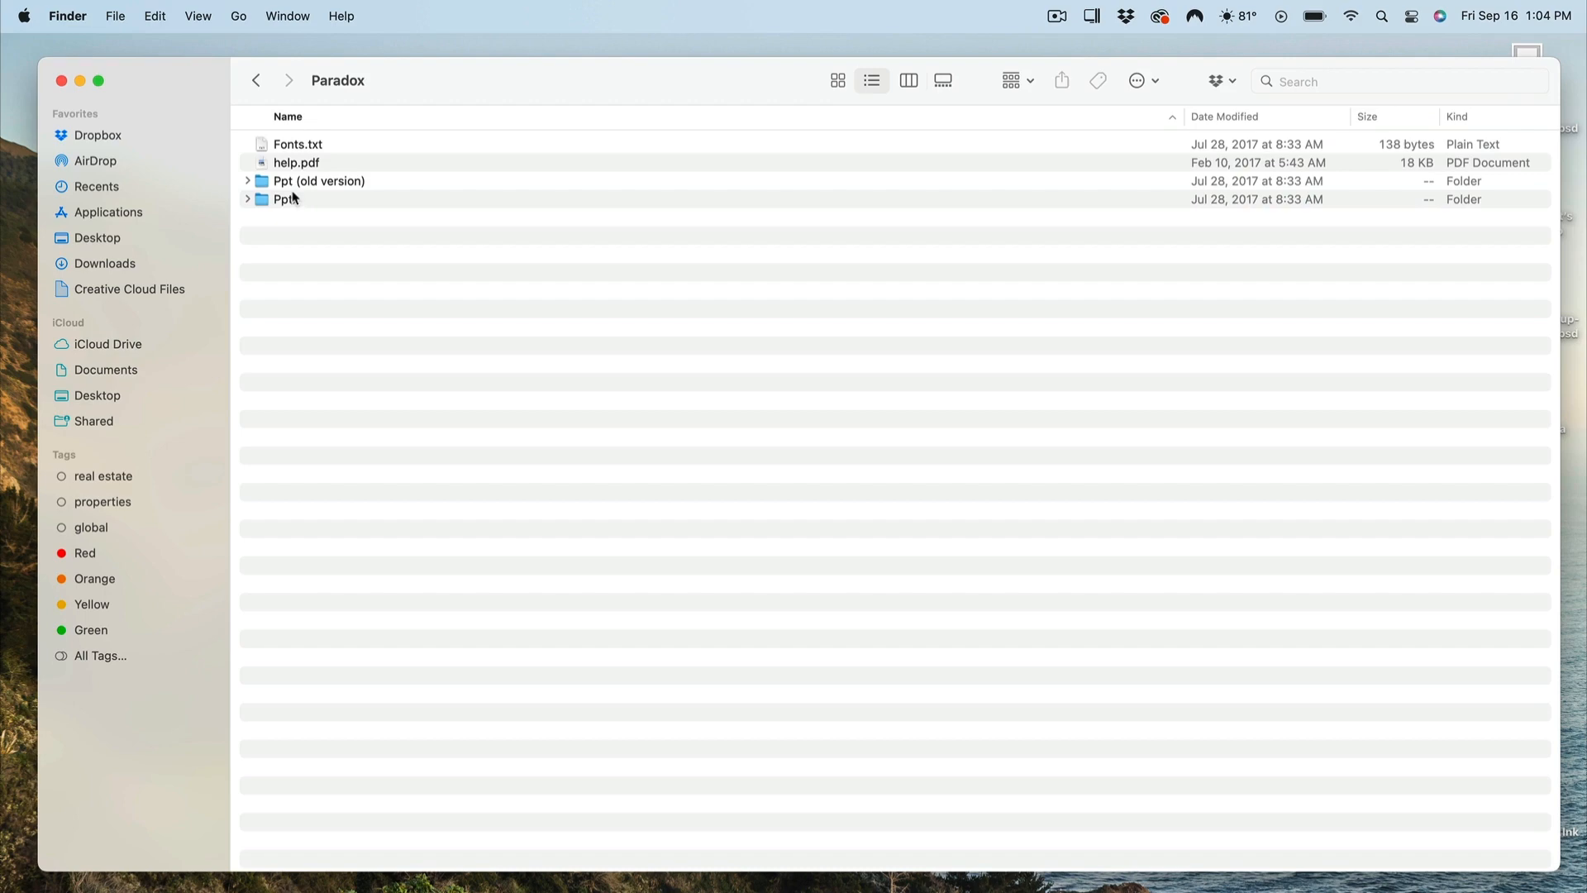
pyautogui.doubleClick(286, 200)
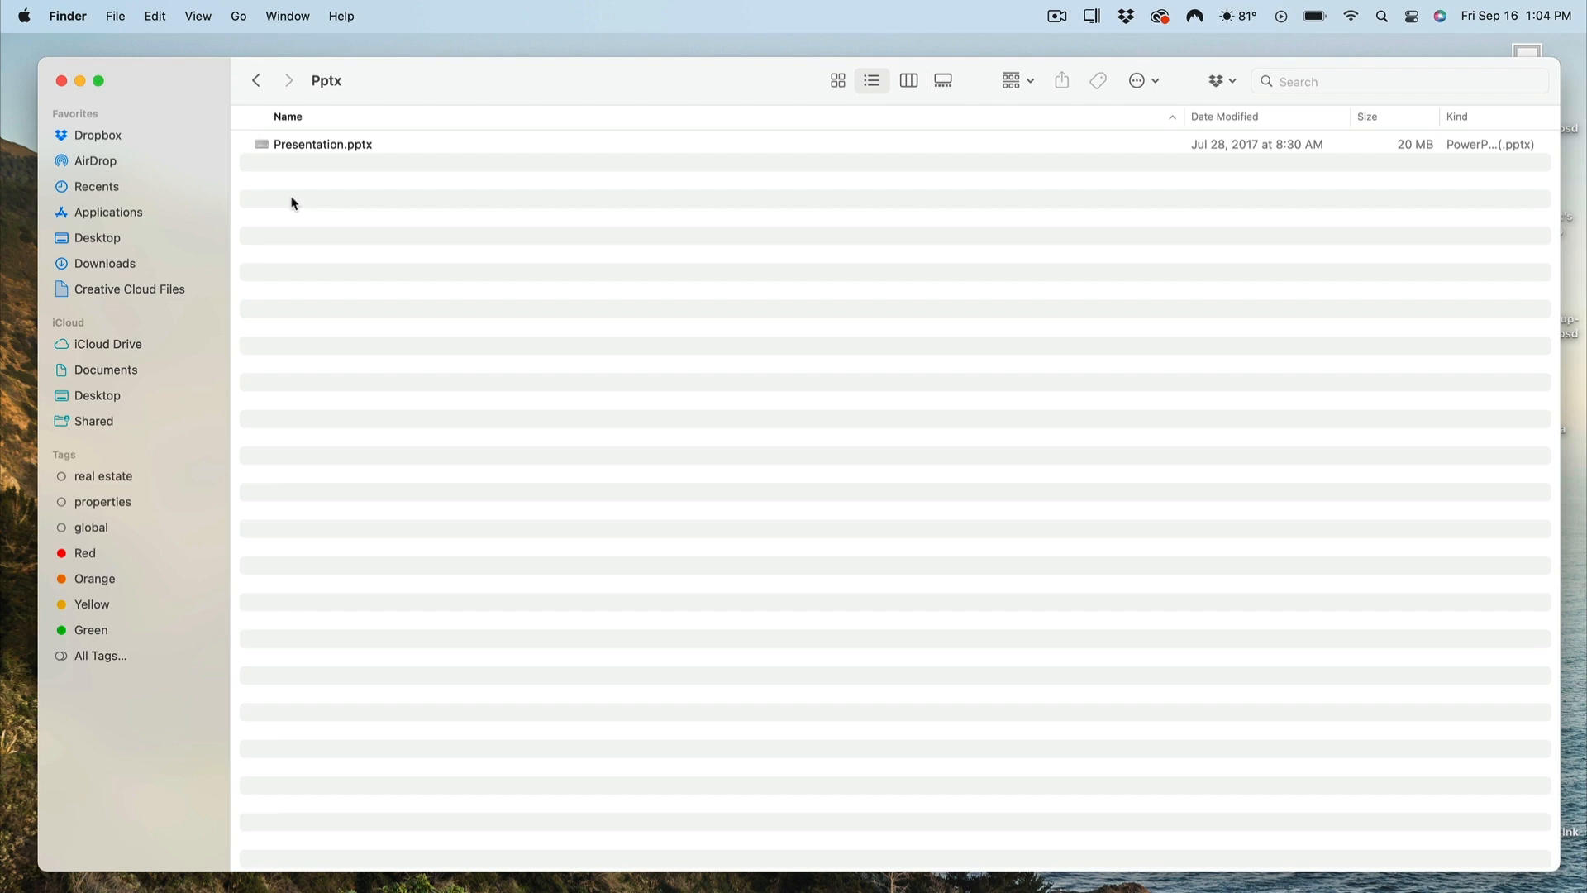
pyautogui.moveTo(315, 148)
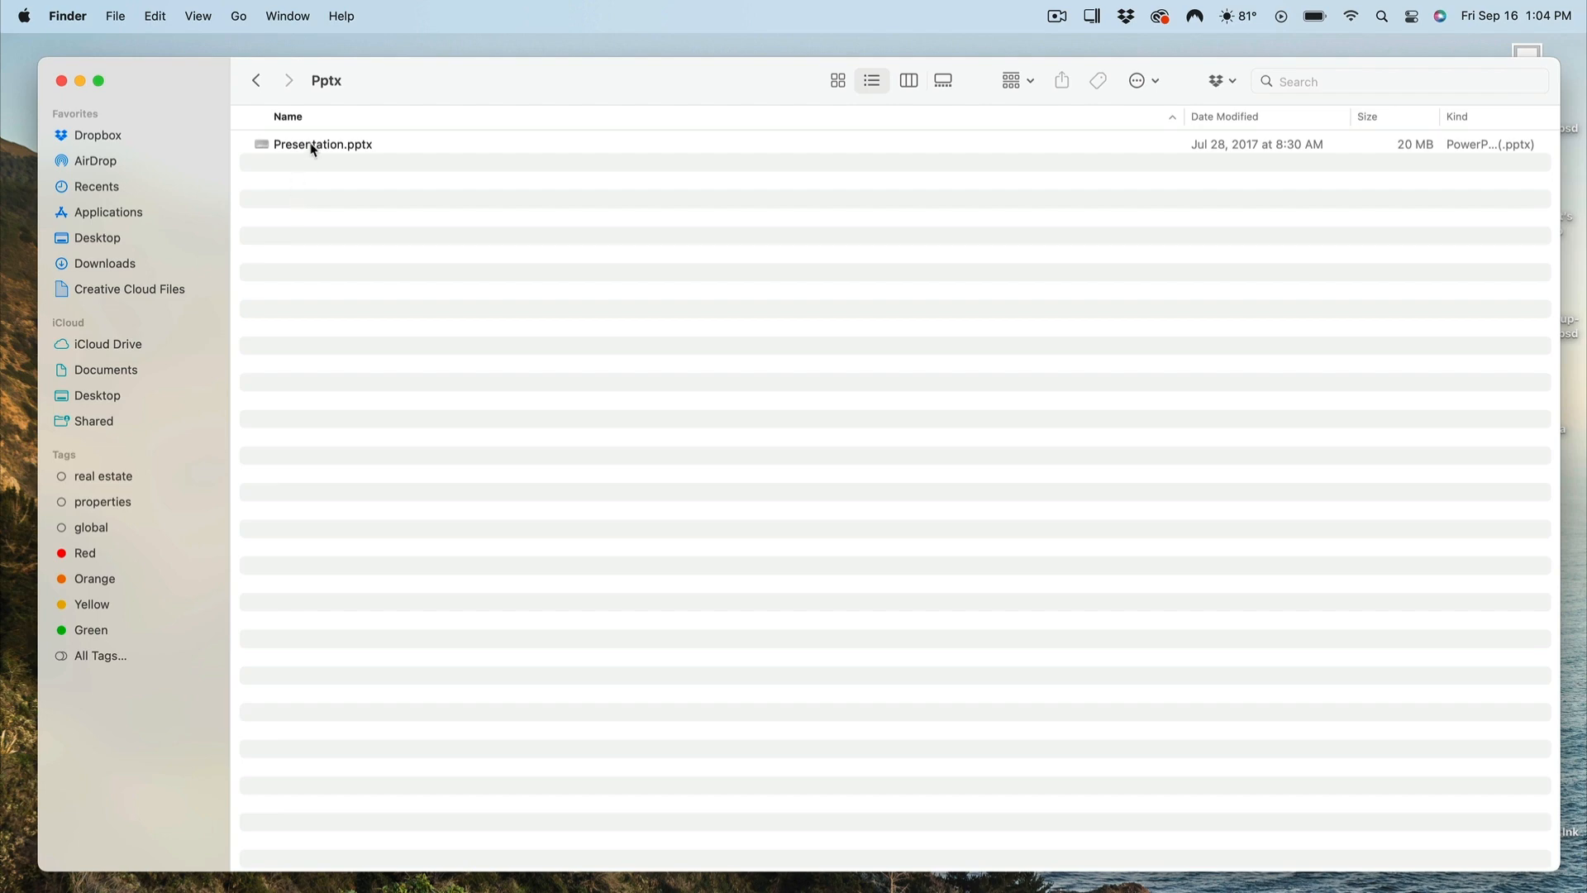
pyautogui.rightClick(322, 144)
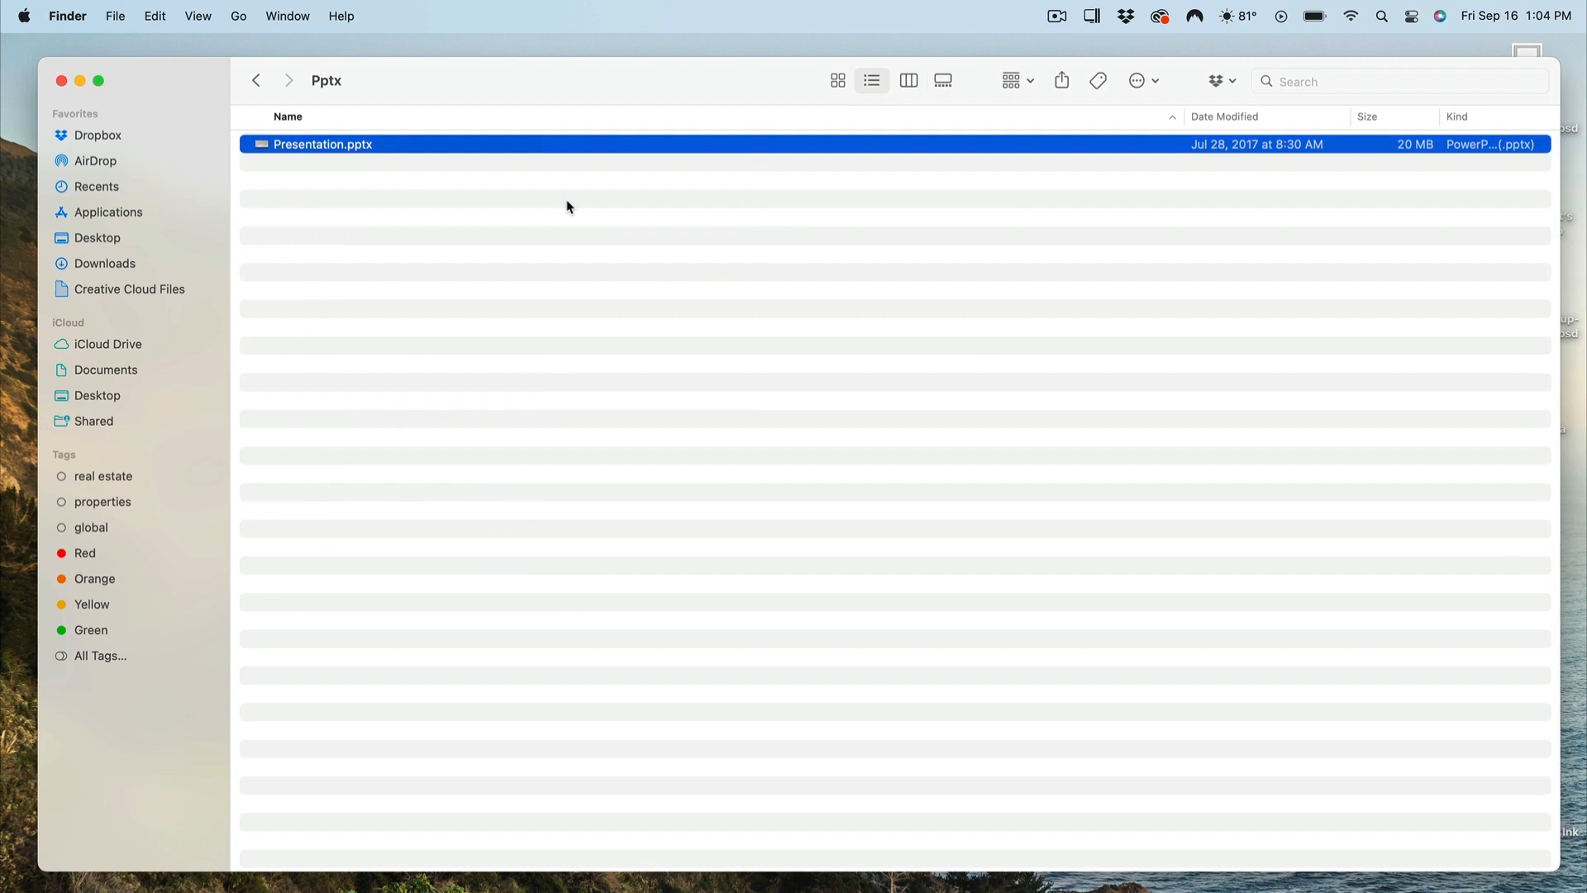
pyautogui.doubleClick(323, 144)
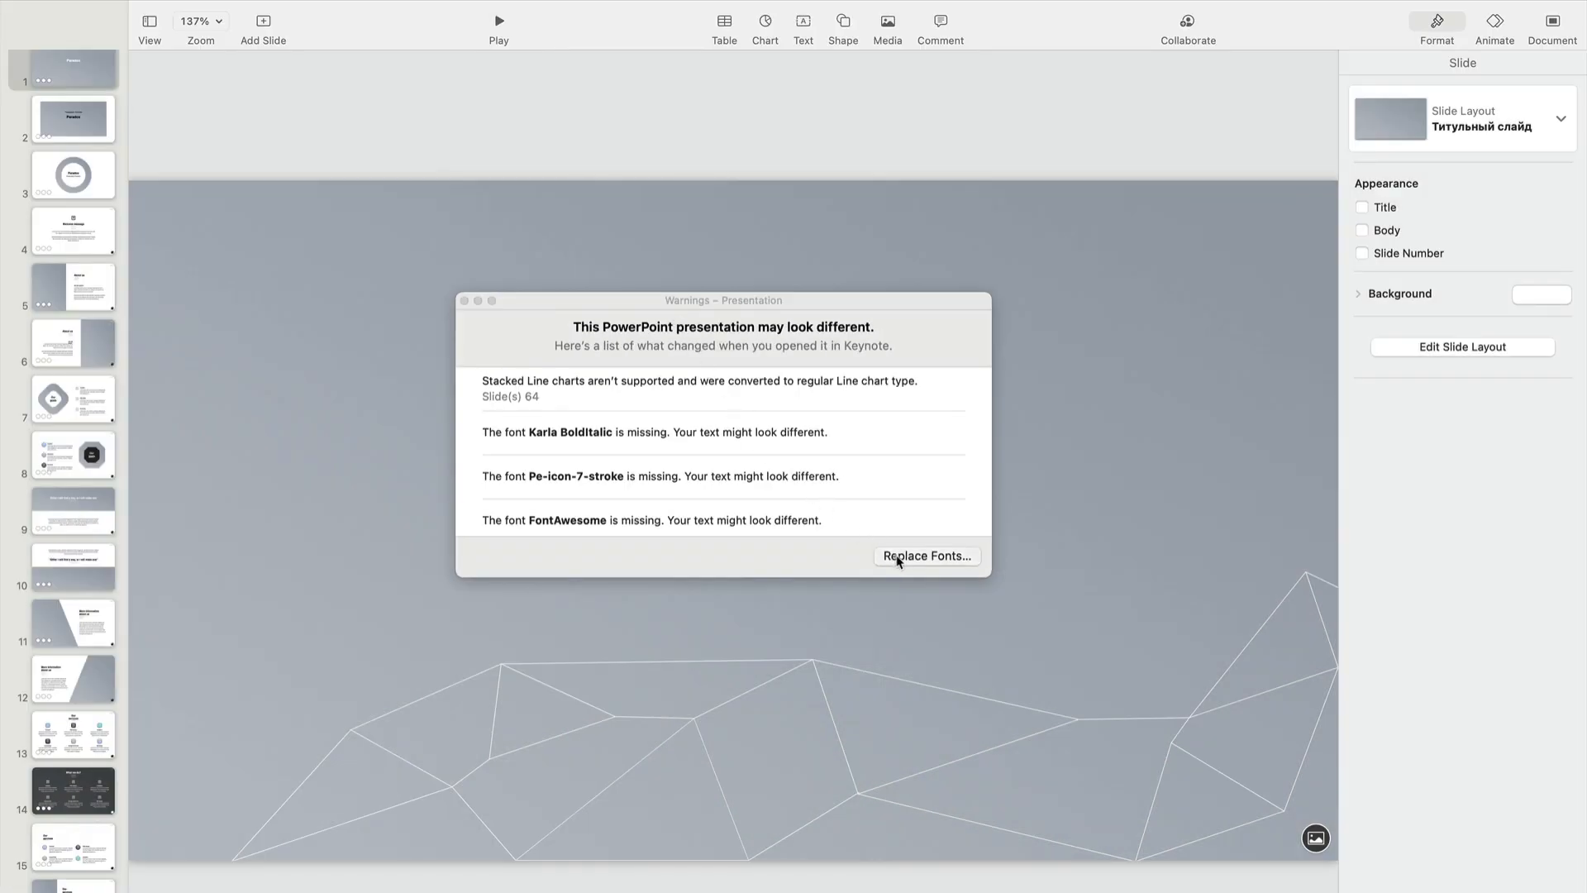
# Replace FontAwesome with Arial and Karla with Avenir Roman, then apply the replacements.
pyautogui.click(926, 555)
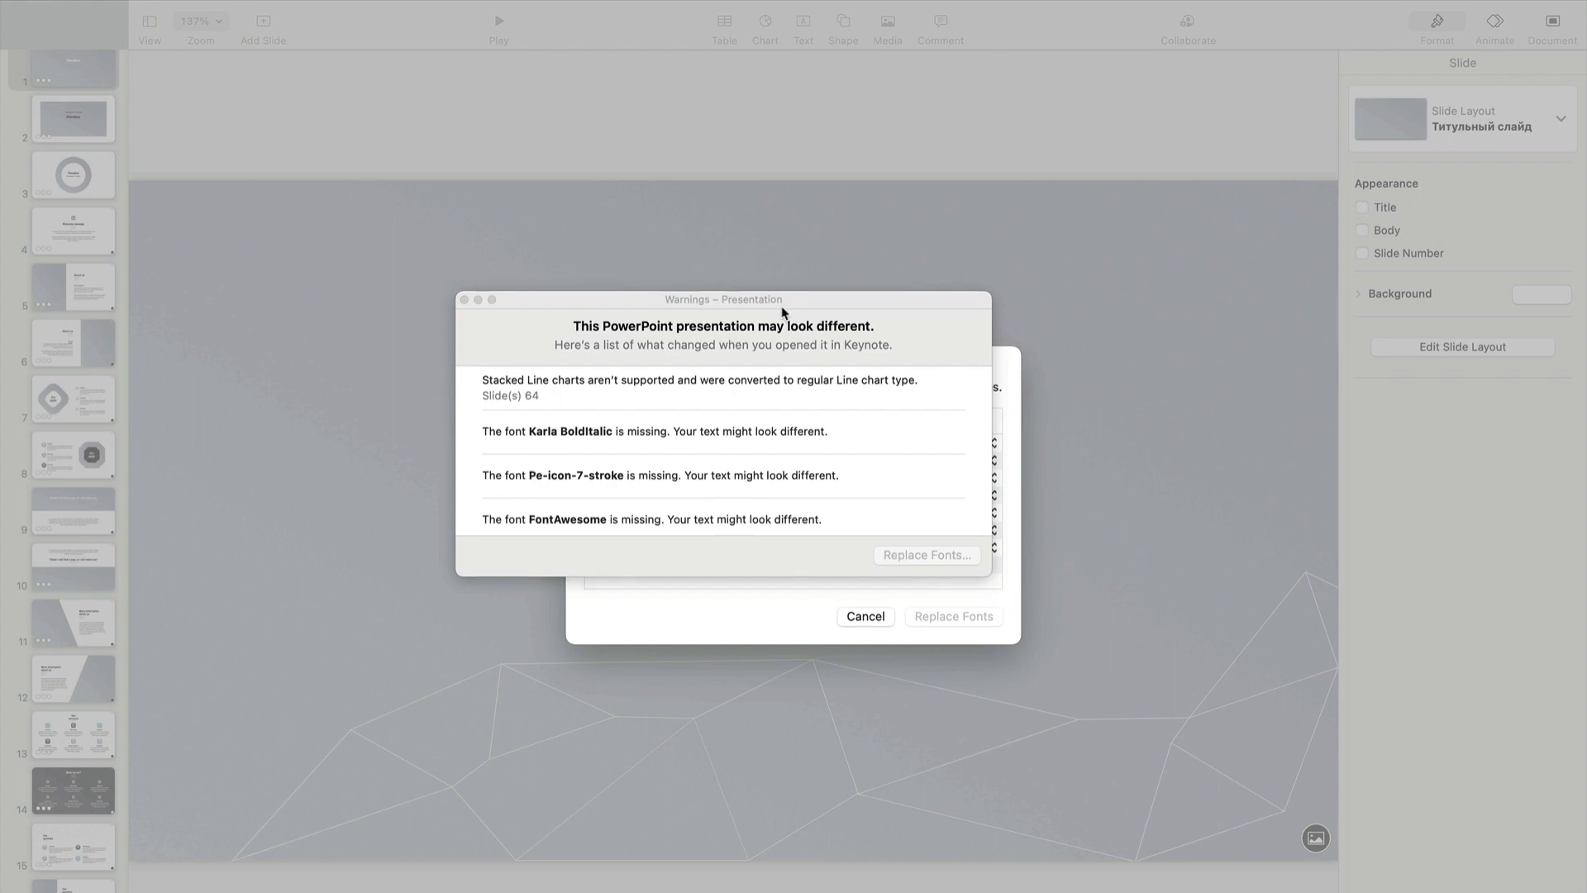
pyautogui.click(926, 556)
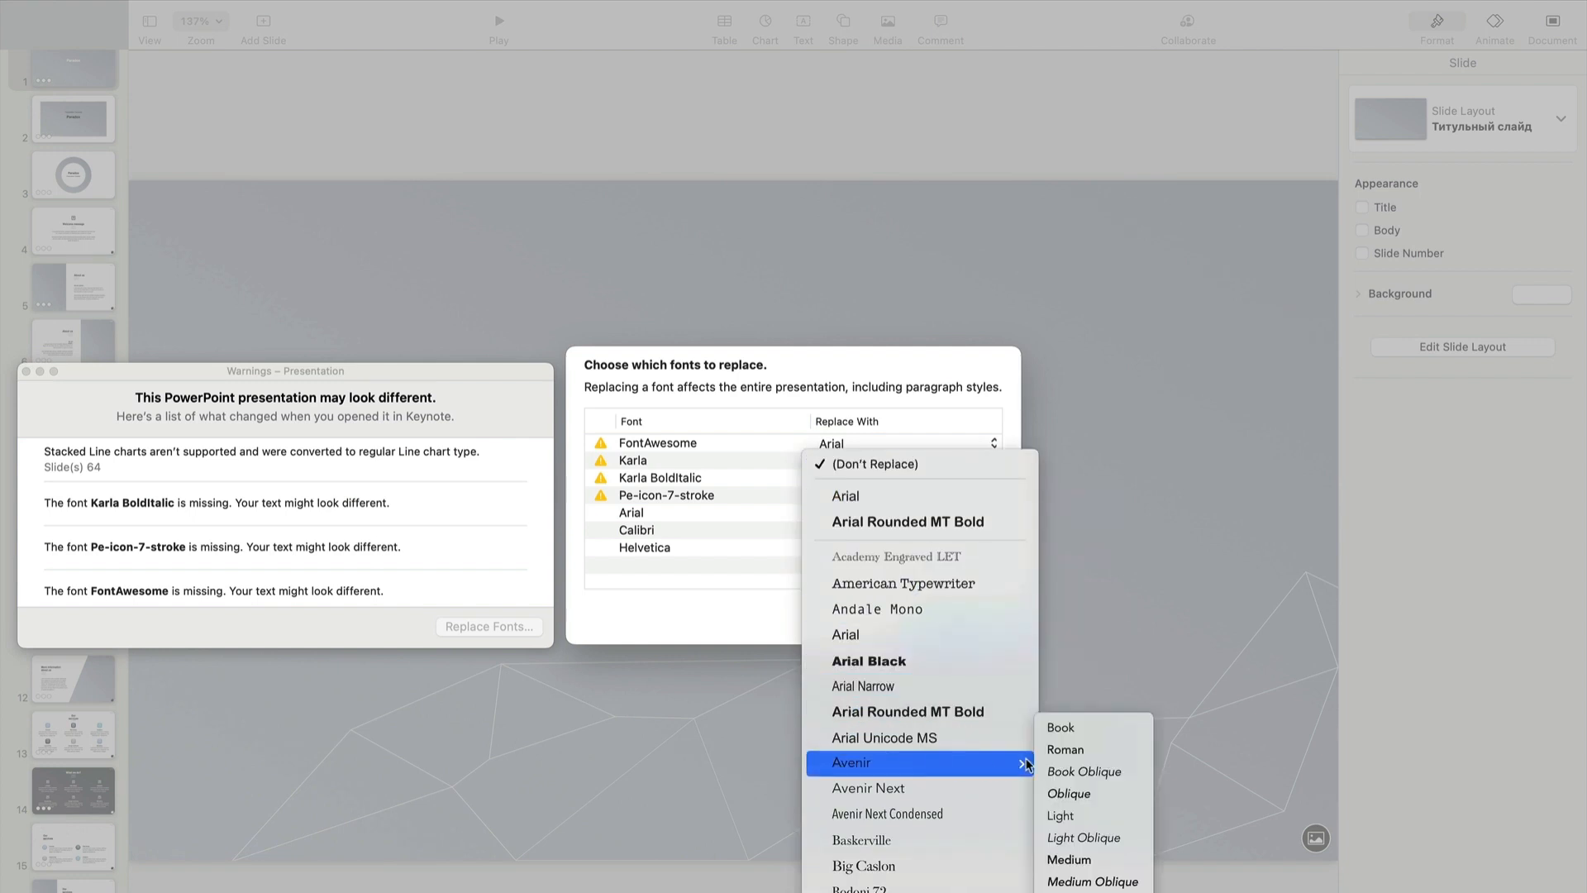
pyautogui.click(1065, 749)
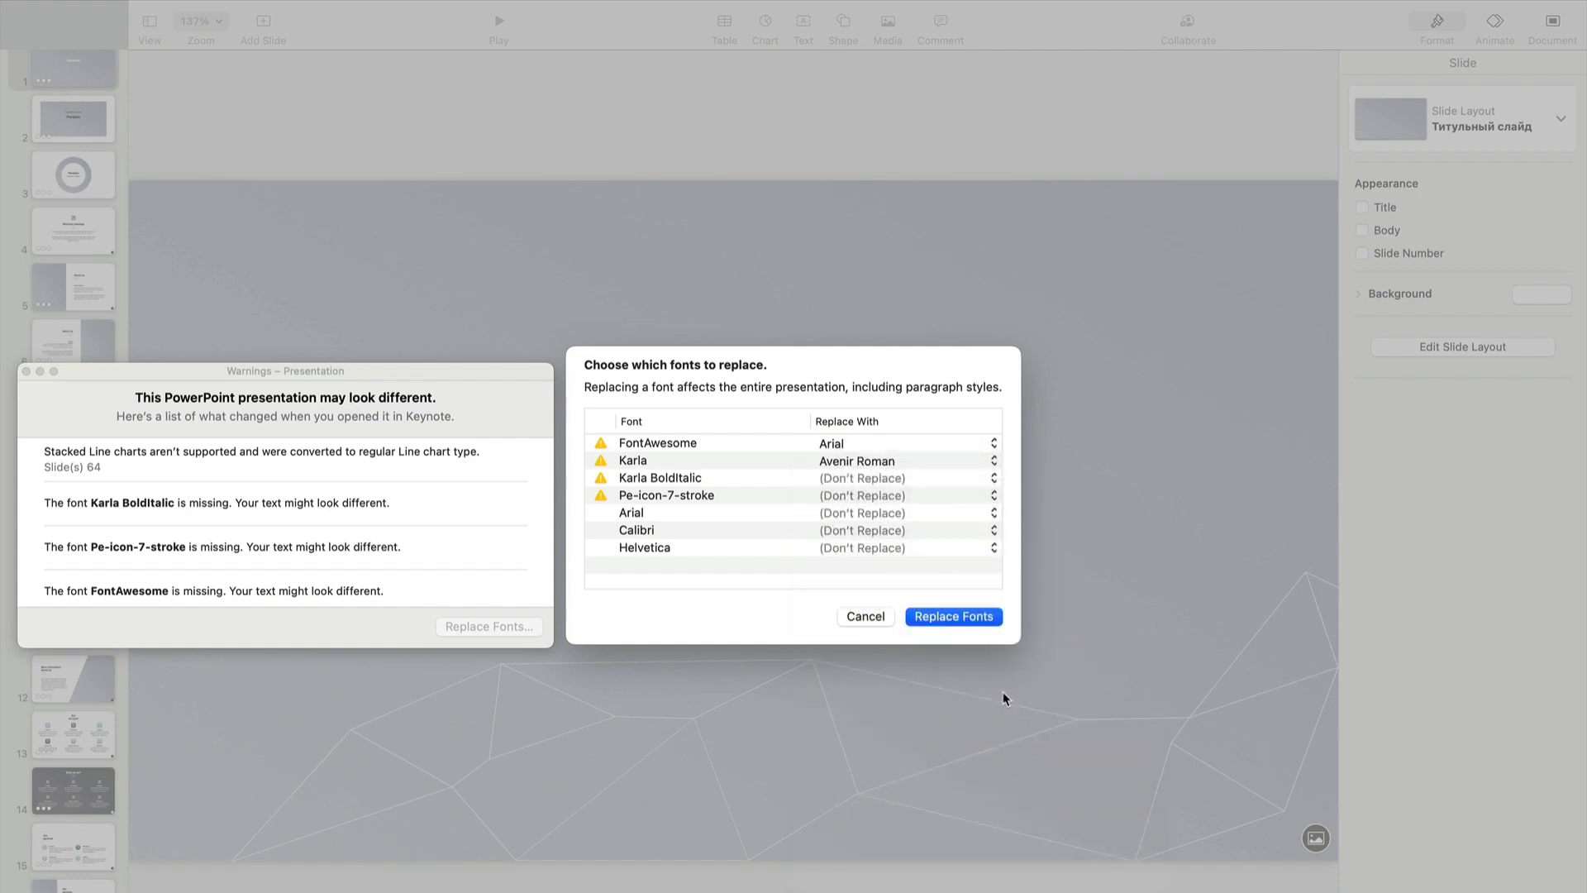
pyautogui.click(952, 617)
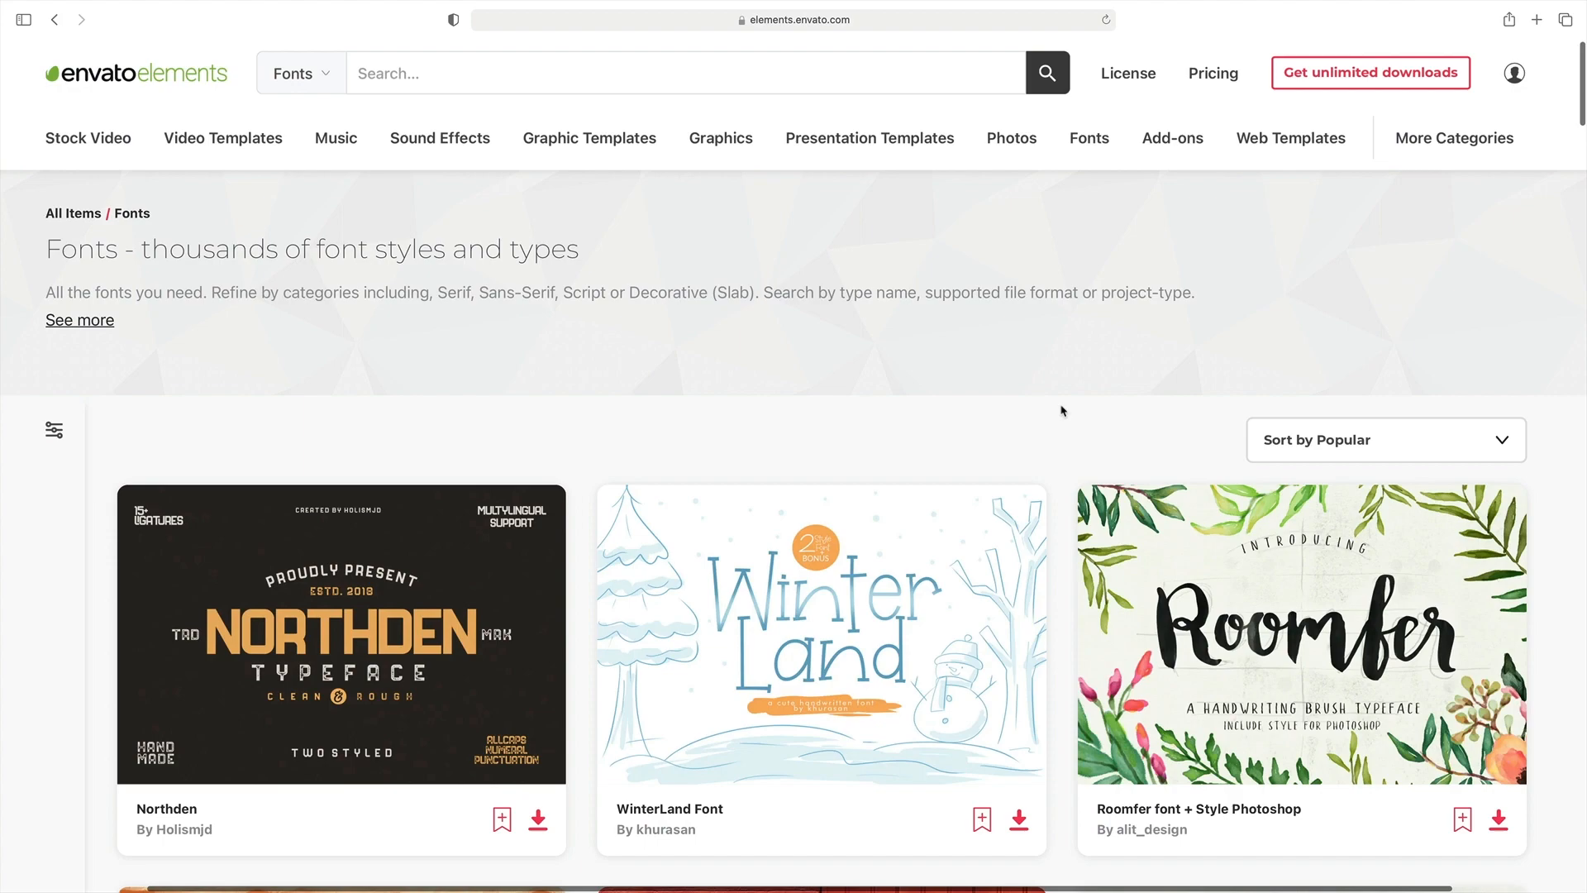
# Scroll down through the Fonts listing grid on elements.envato.com.
pyautogui.scroll(-3)
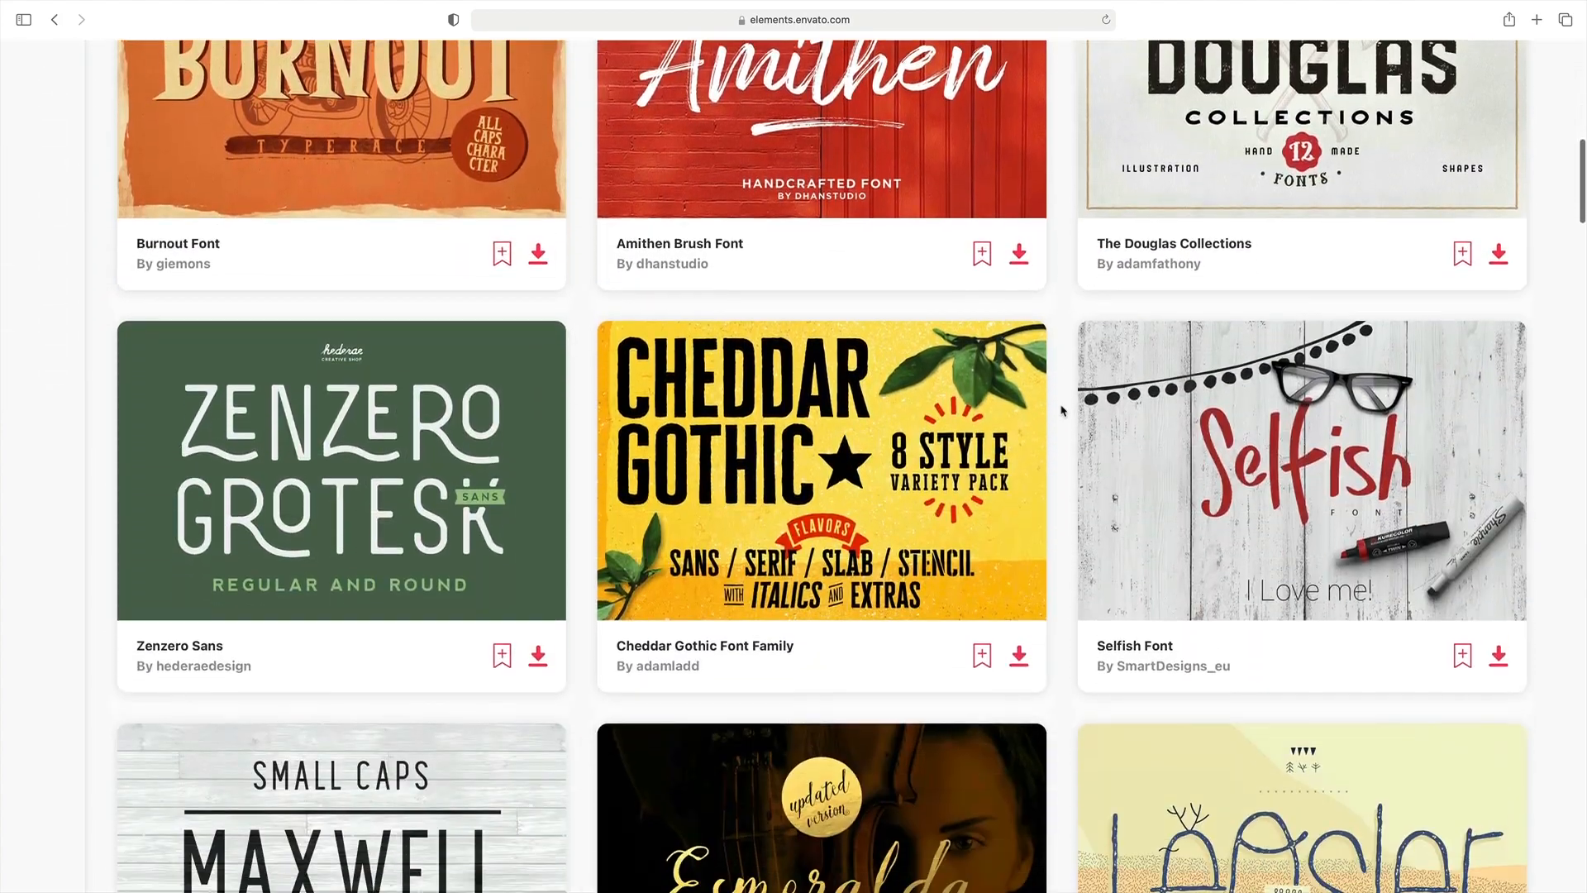
pyautogui.scroll(-3)
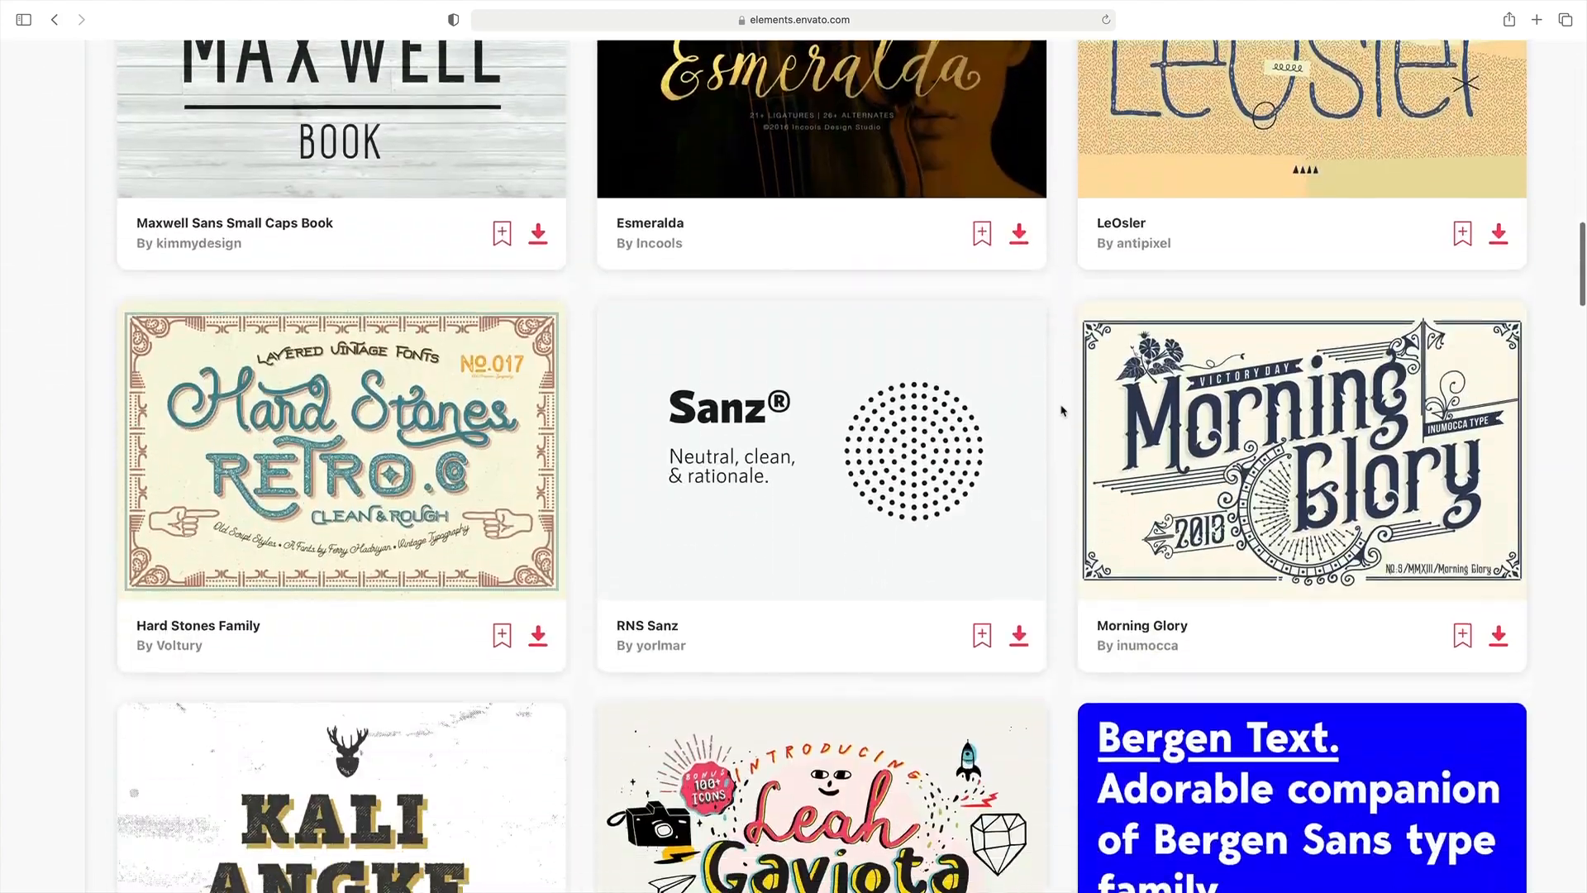
pyautogui.scroll(-3)
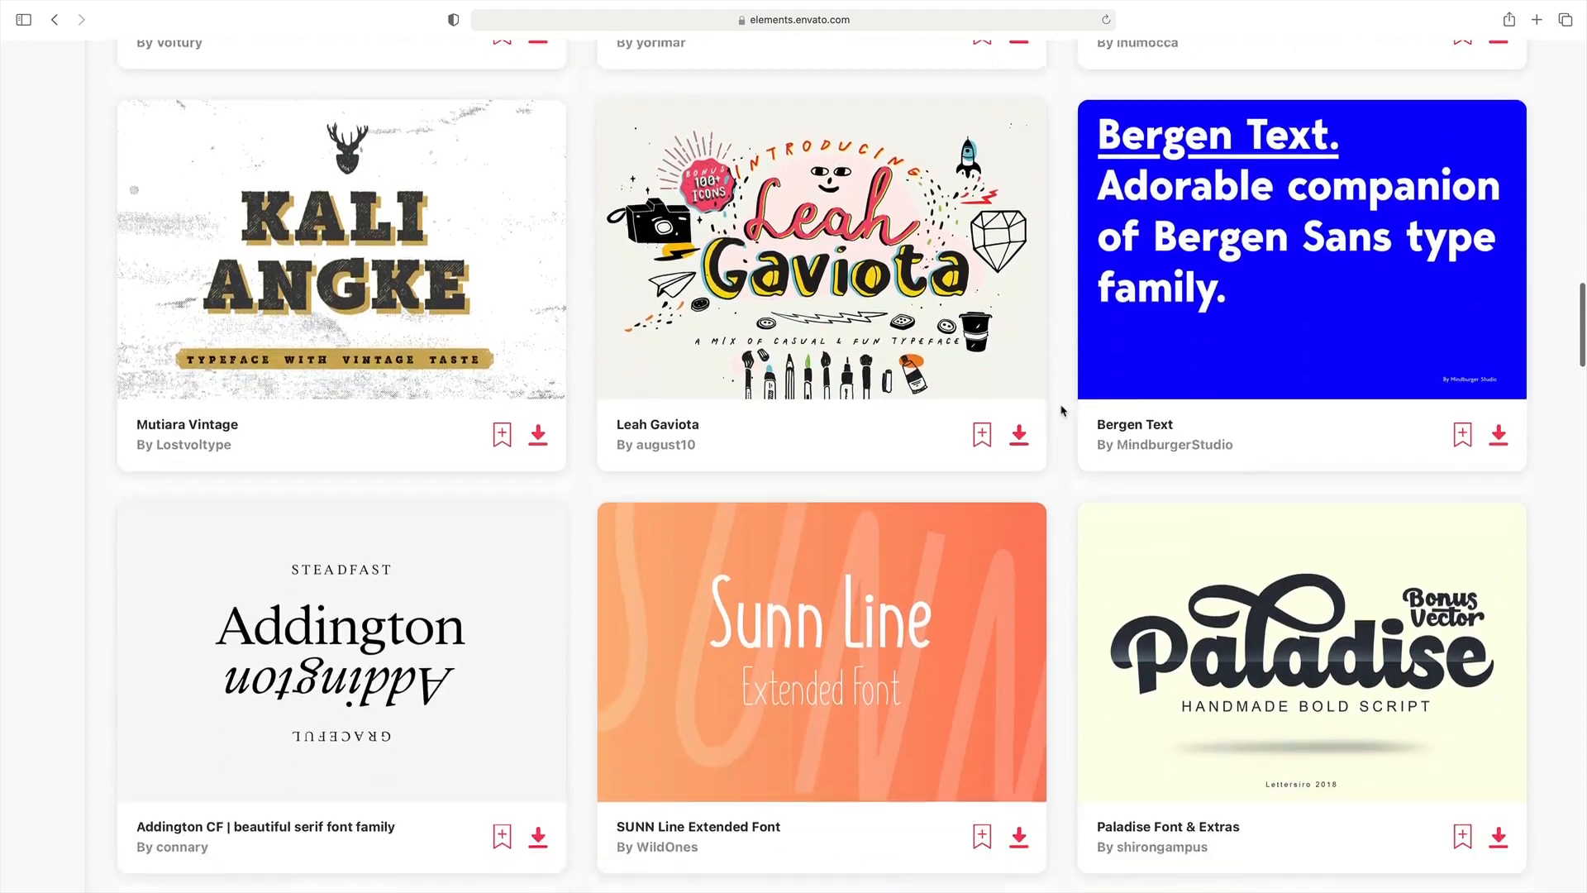
pyautogui.scroll(-3)
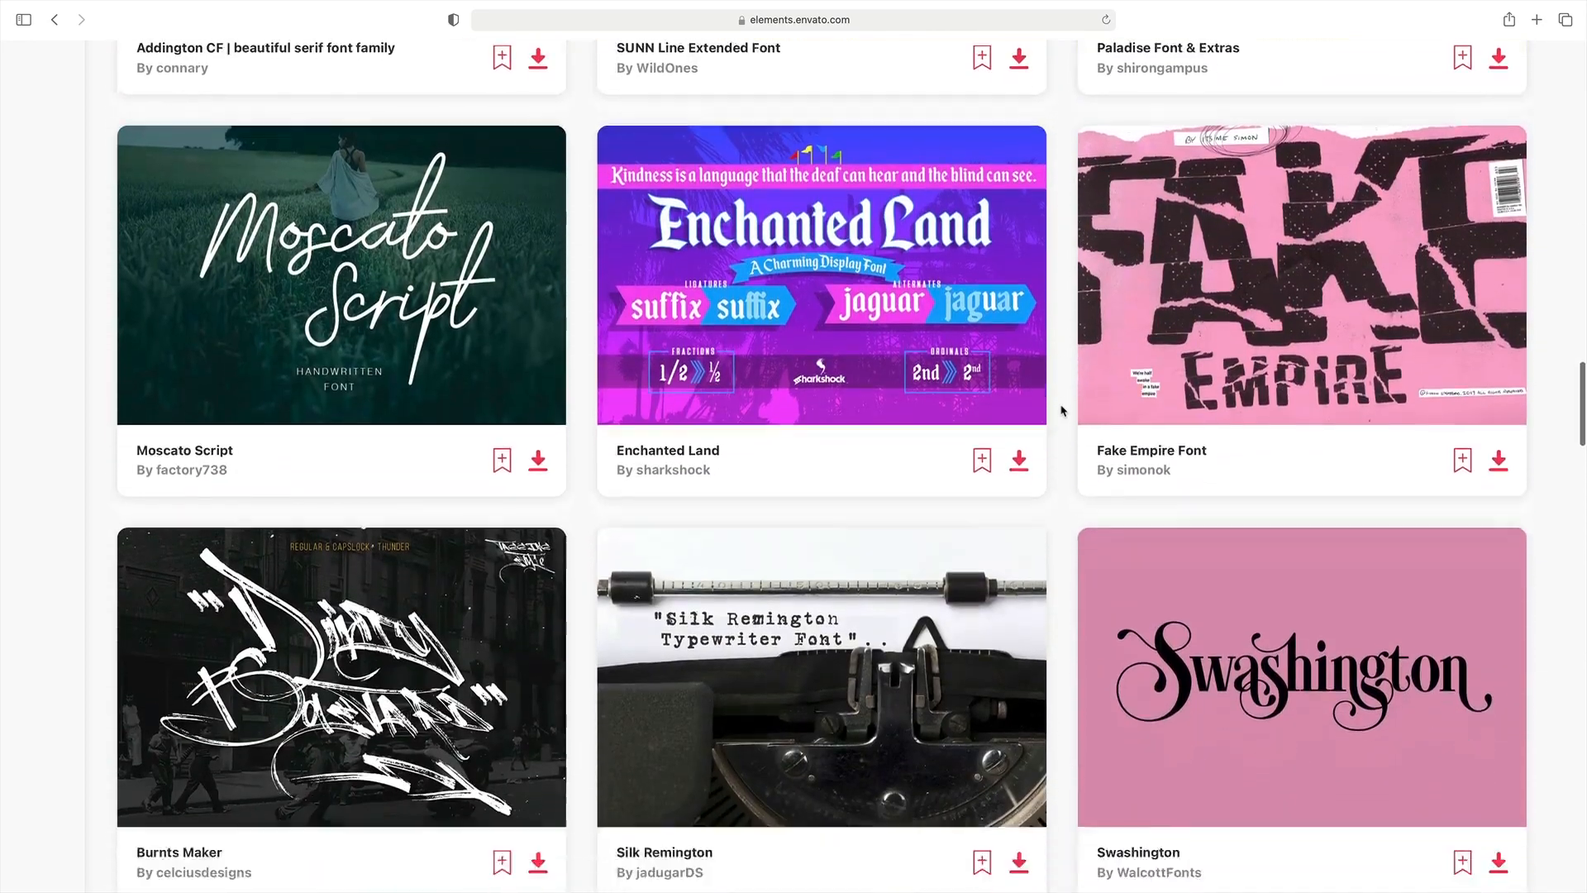
pyautogui.scroll(-3)
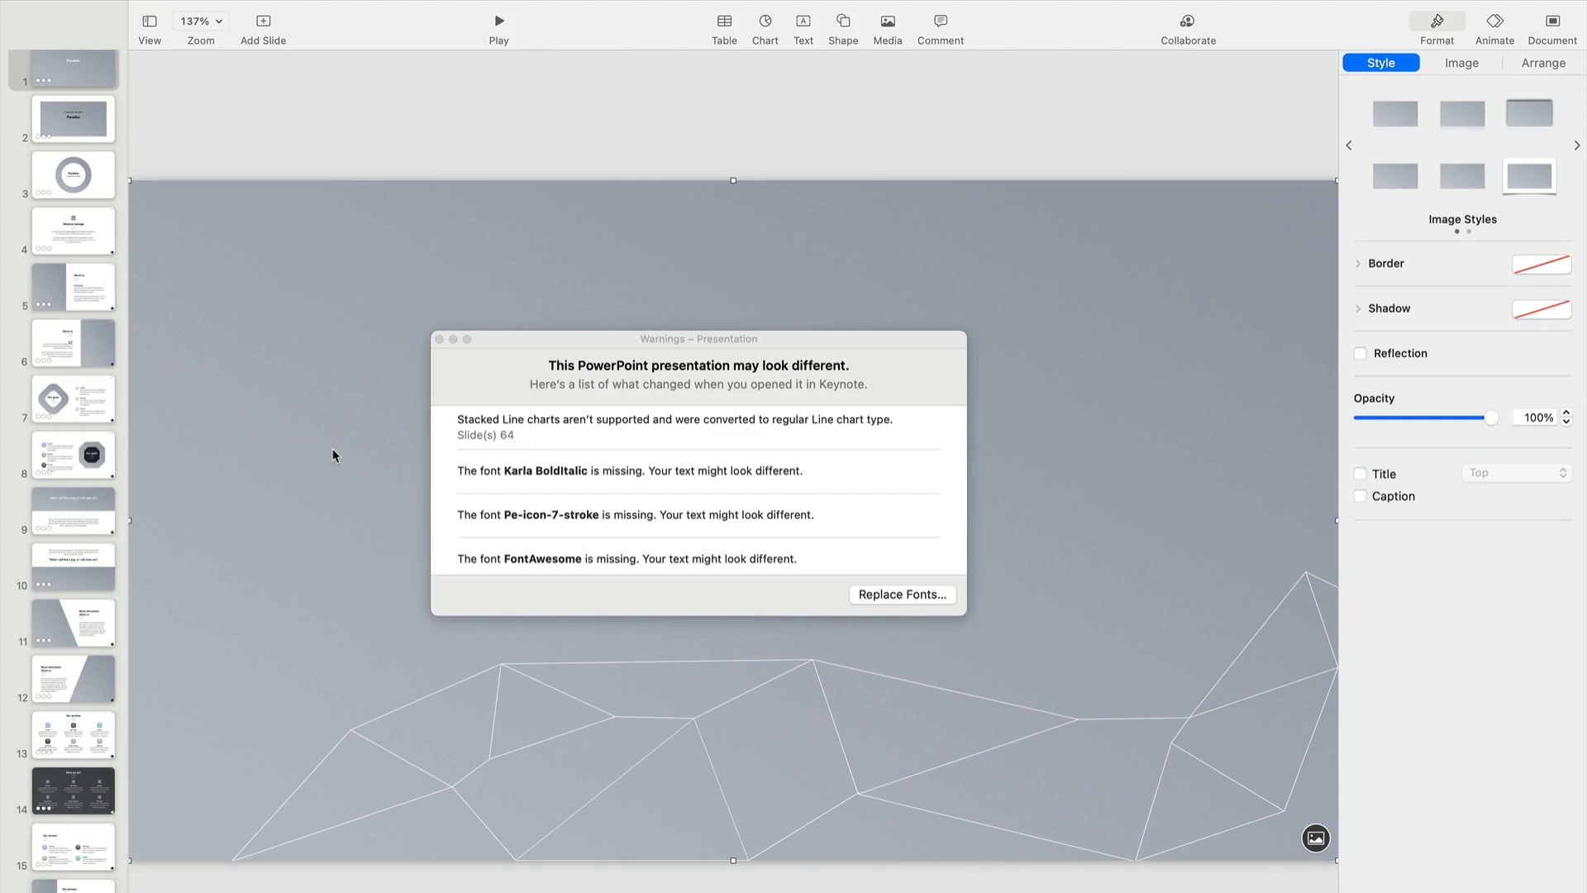
pyautogui.moveTo(119, 489)
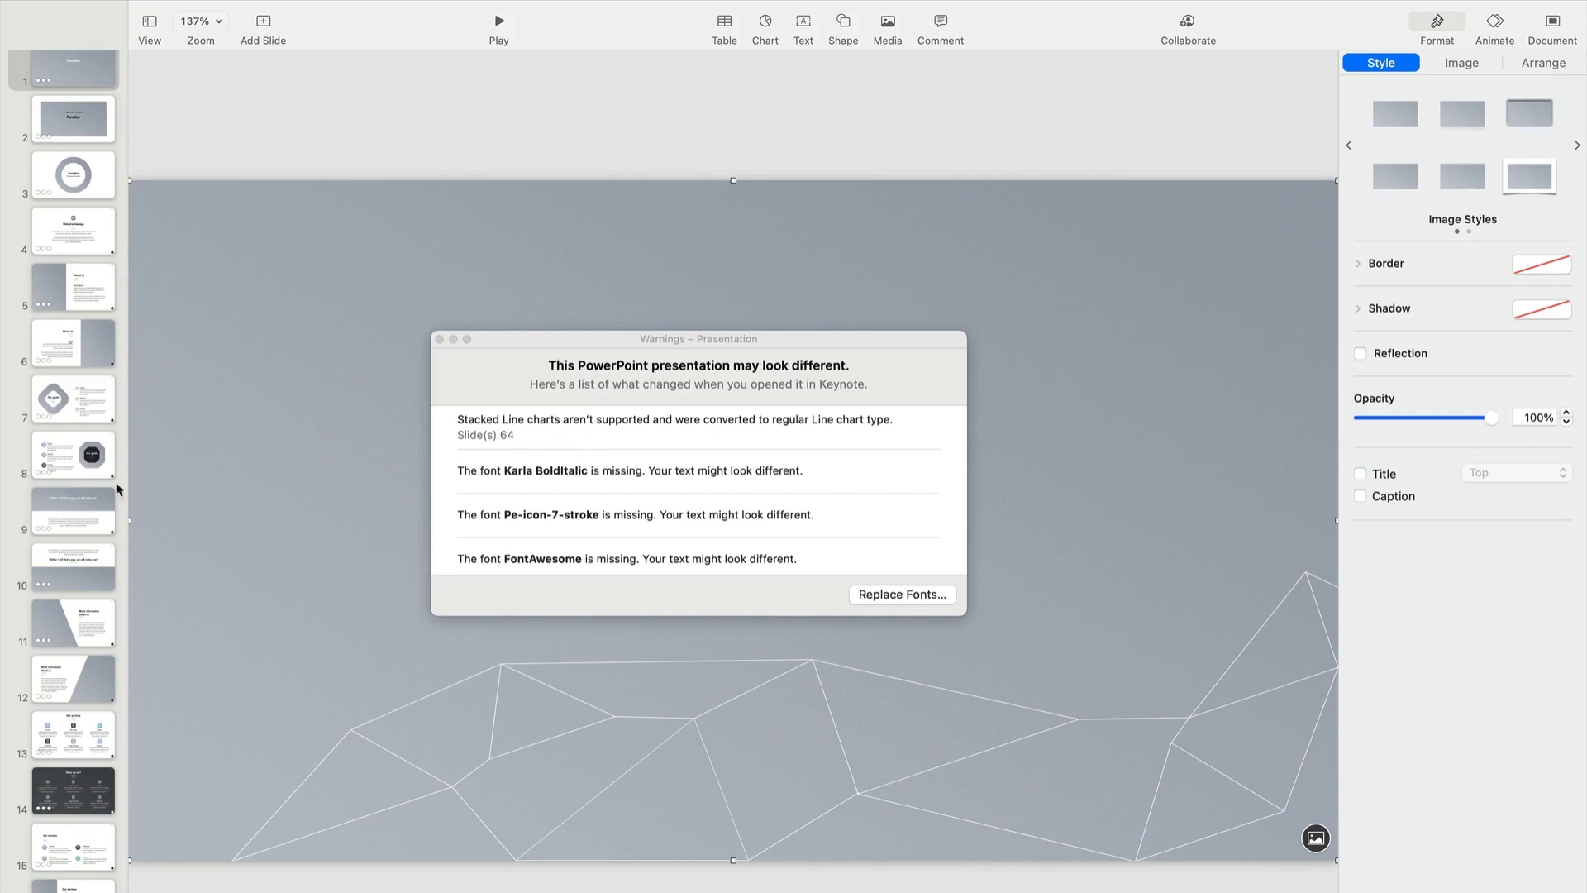
# Go to slide 64 with the Data driven line chart and dismiss the import warnings.
pyautogui.scroll(-3)
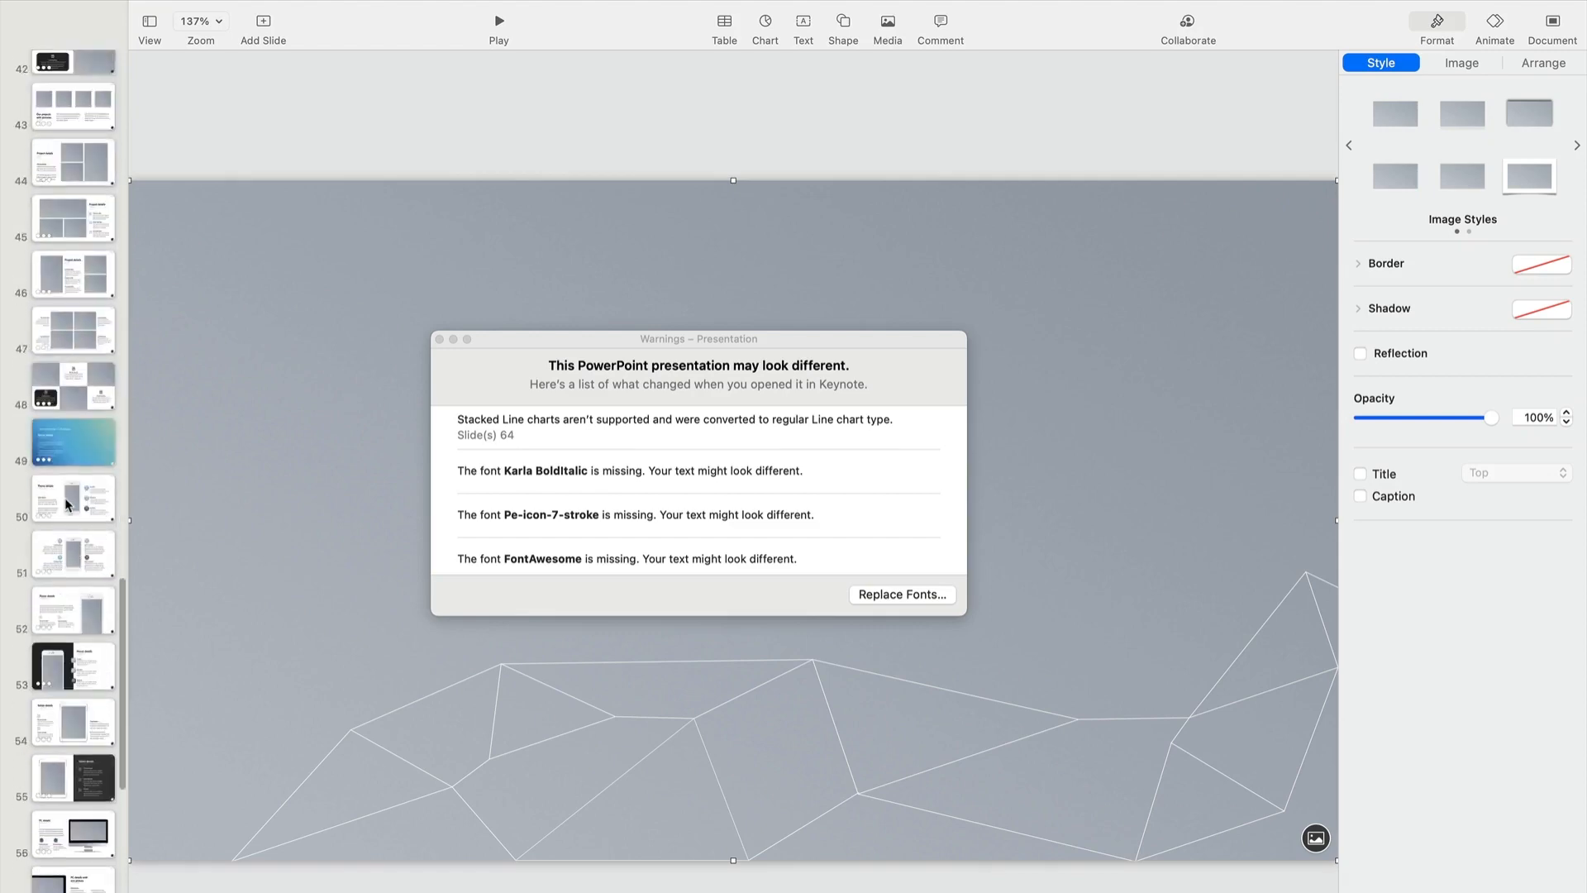
pyautogui.scroll(-3)
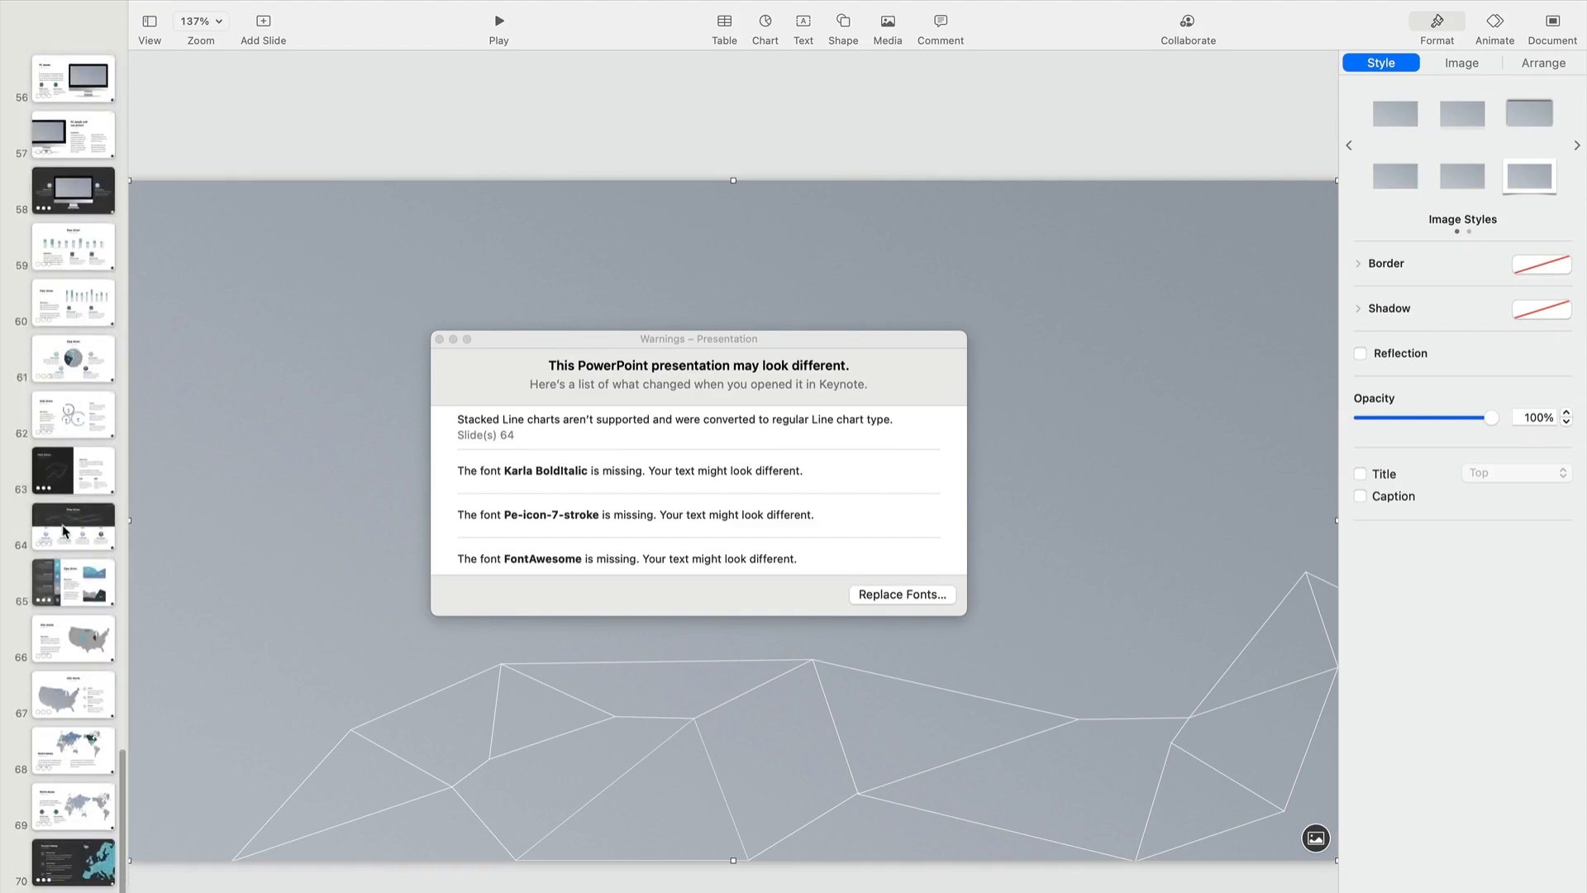
pyautogui.click(71, 527)
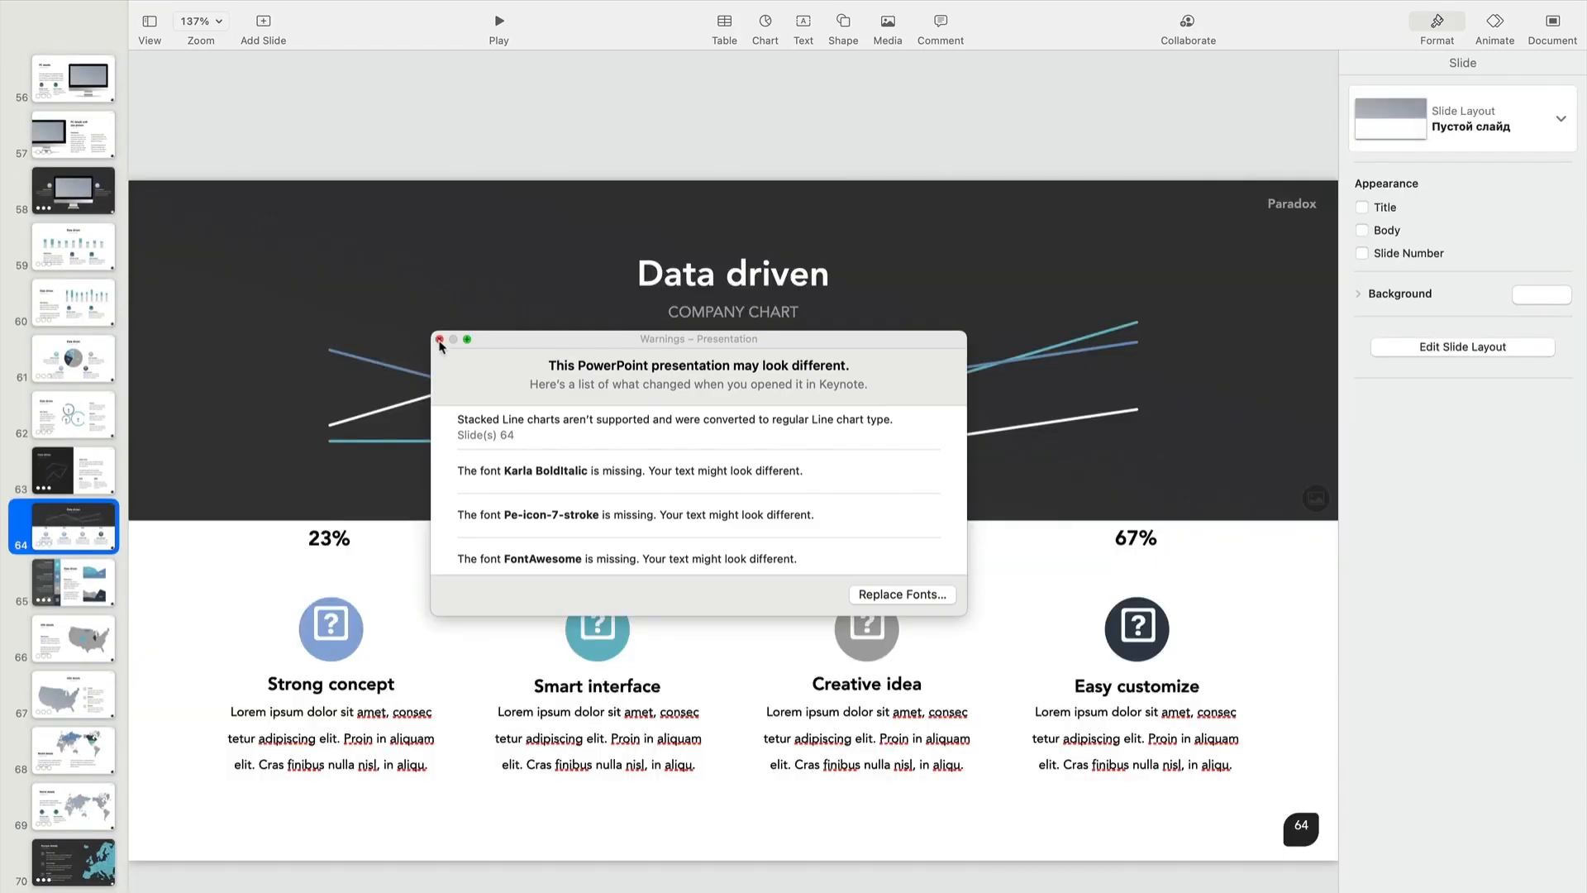
pyautogui.click(440, 339)
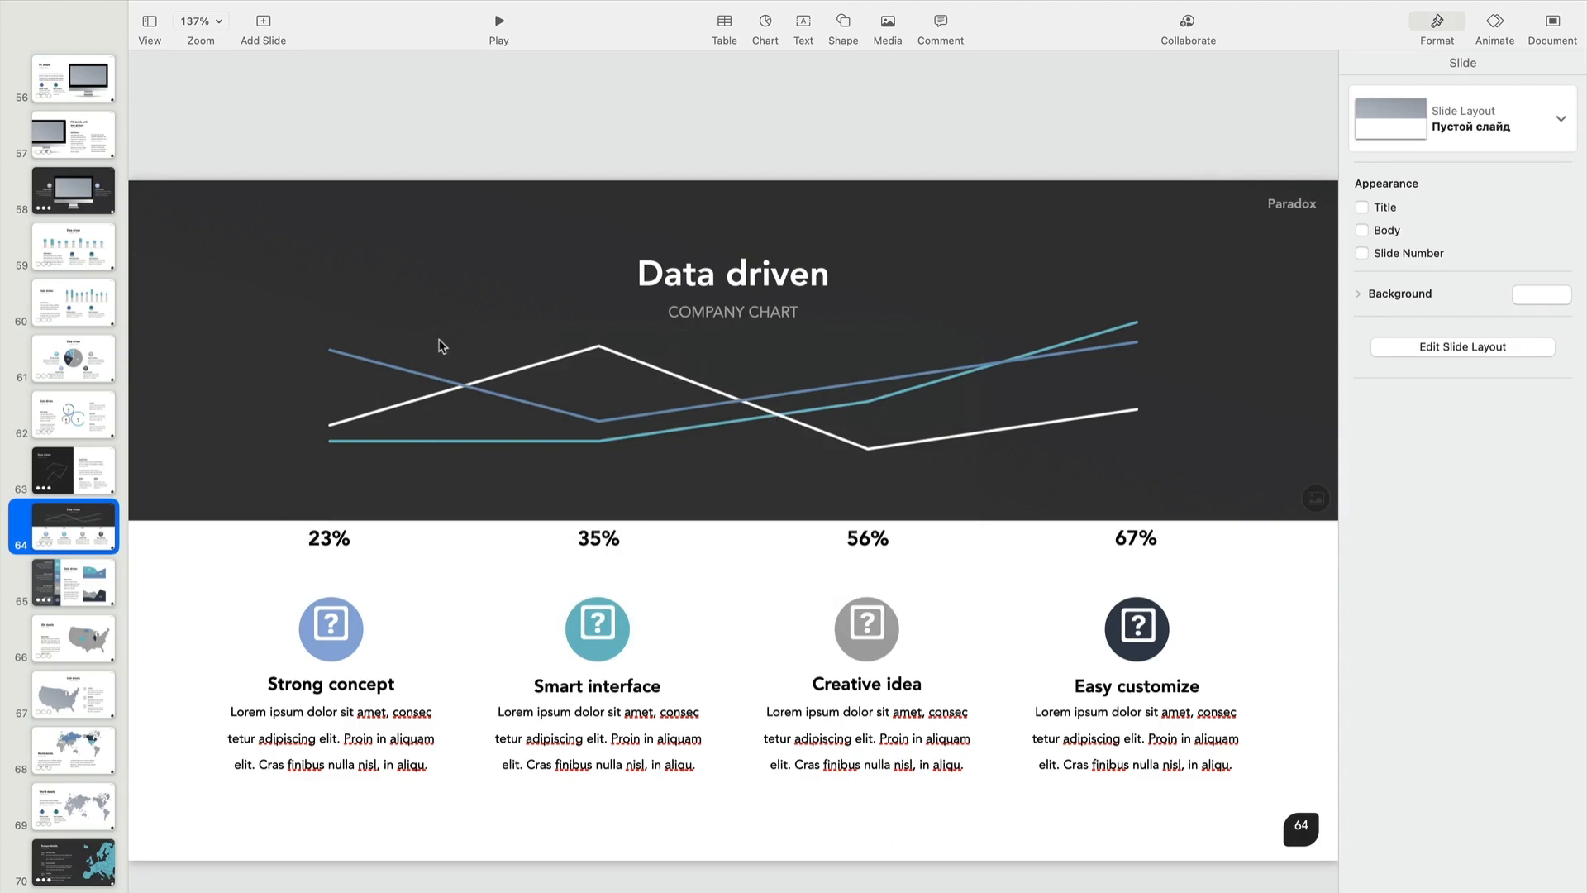
# Apply the gold-lines-with-gridlines chart style to the line chart, then go to slide 62.
pyautogui.click(496, 375)
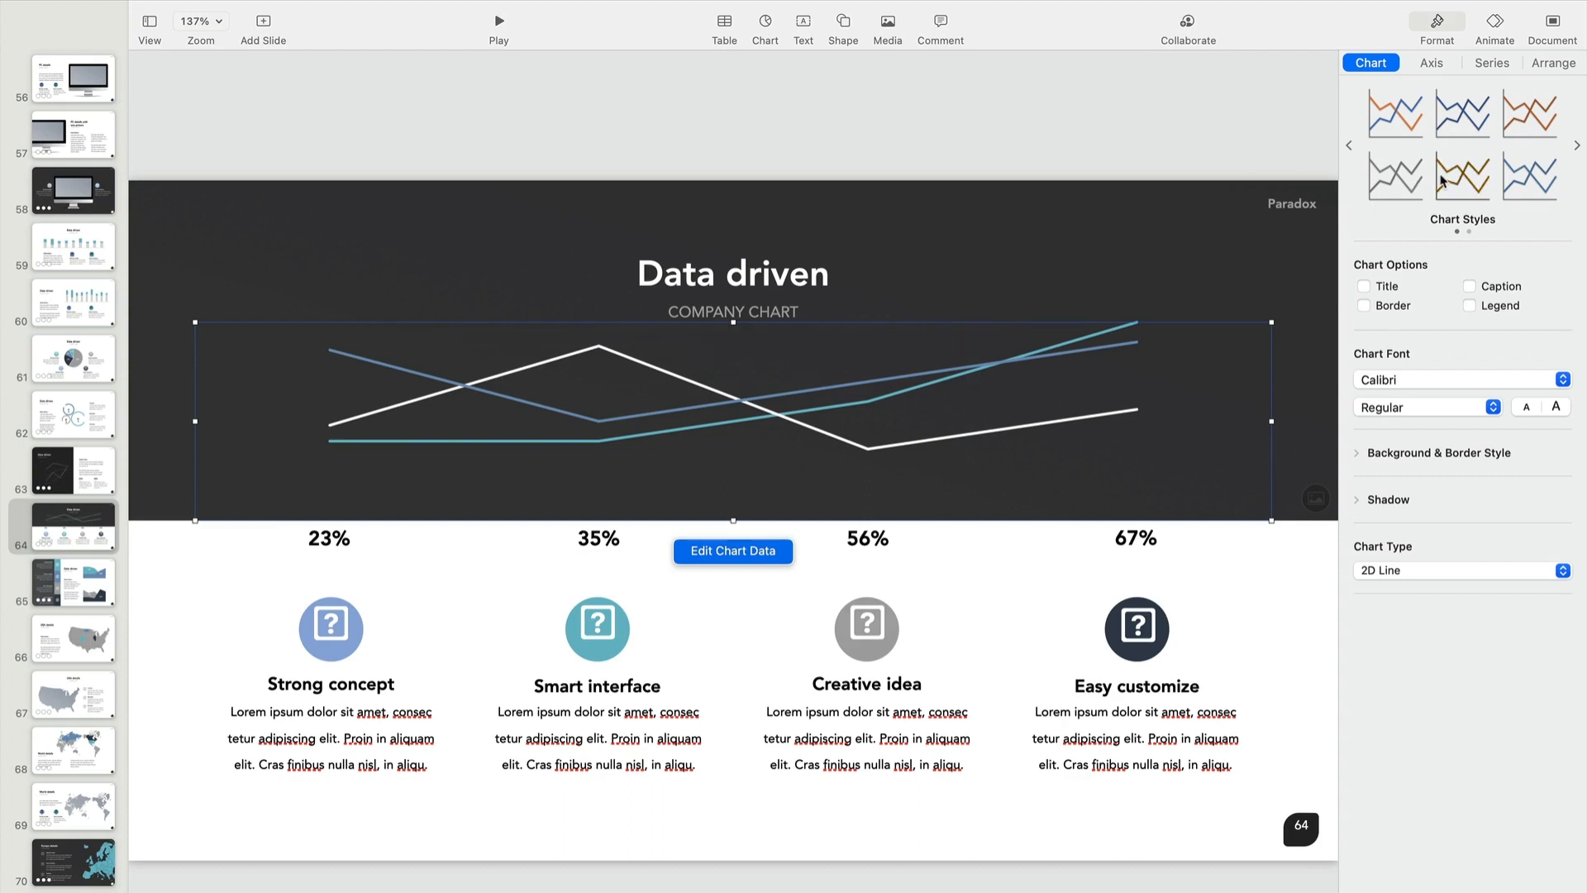
pyautogui.click(1464, 174)
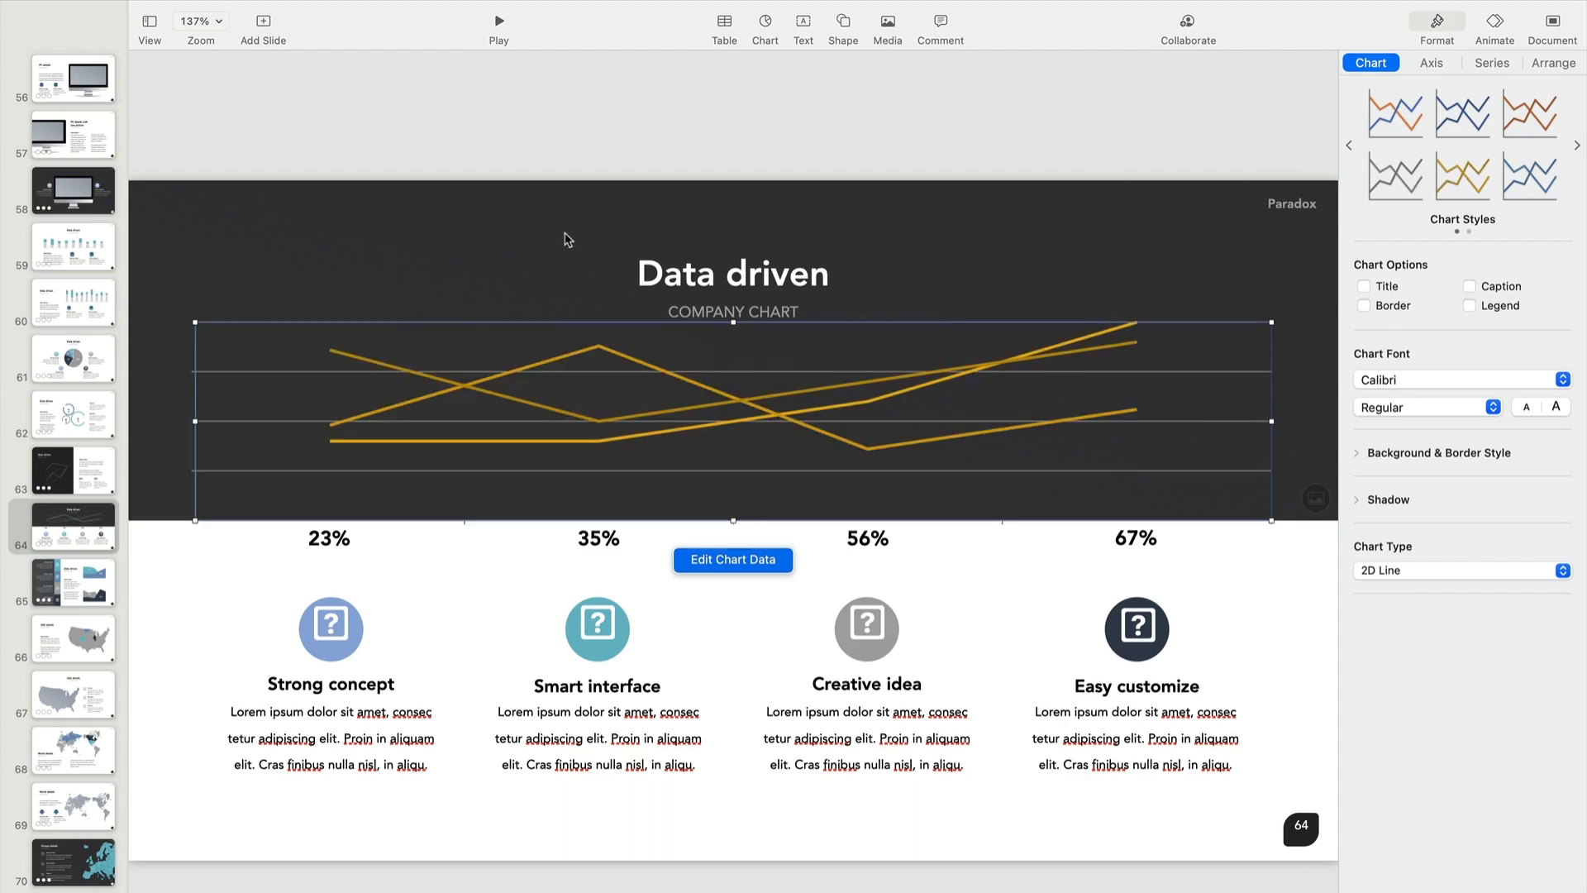
pyautogui.click(440, 261)
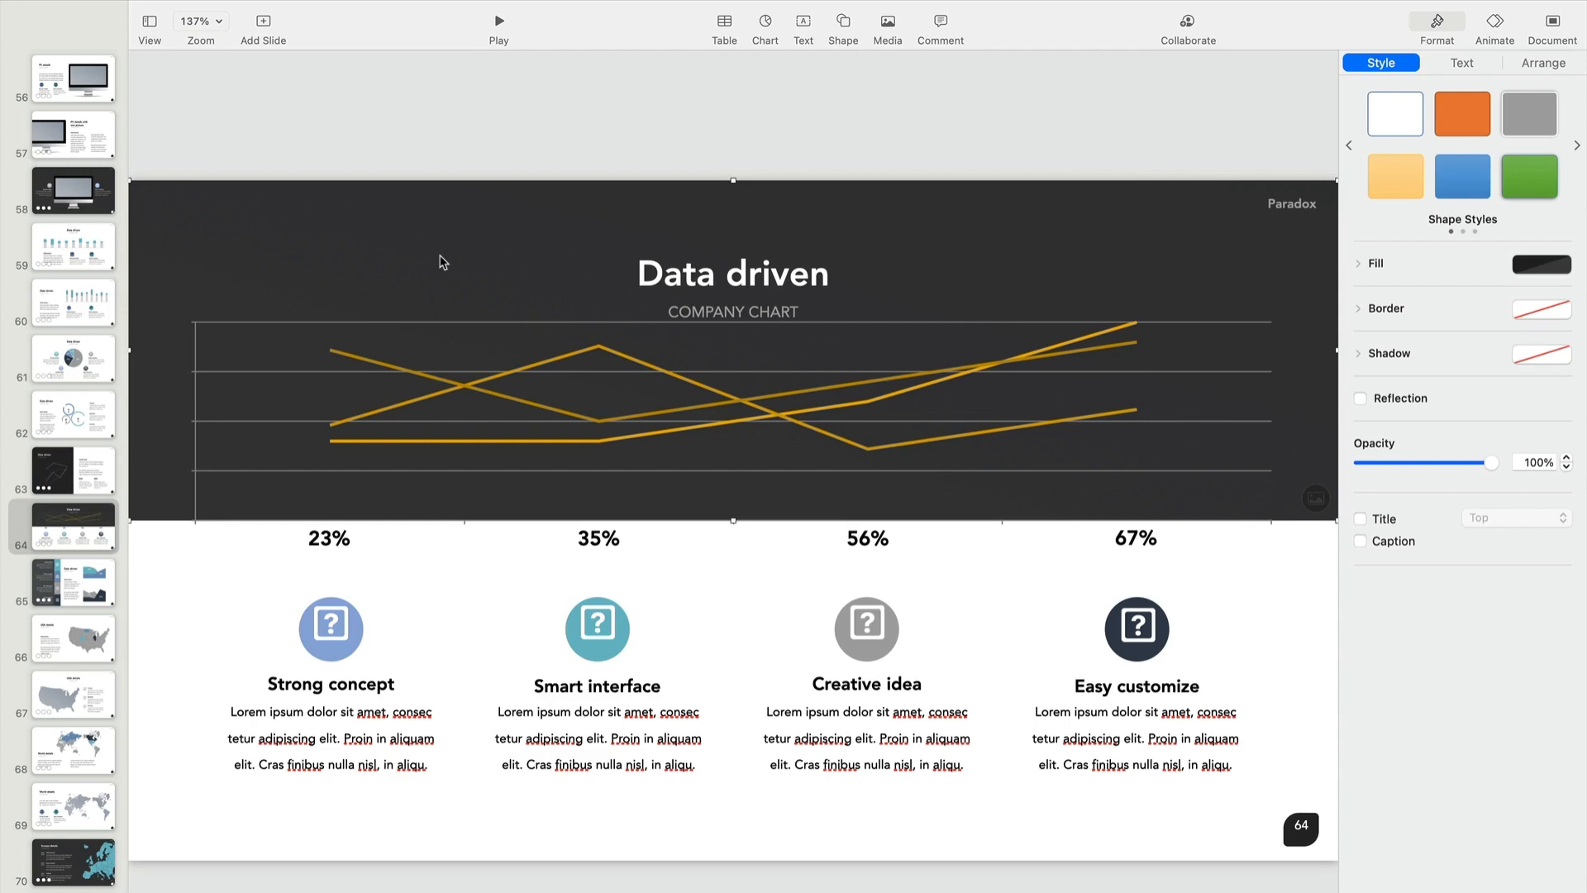
pyautogui.moveTo(213, 348)
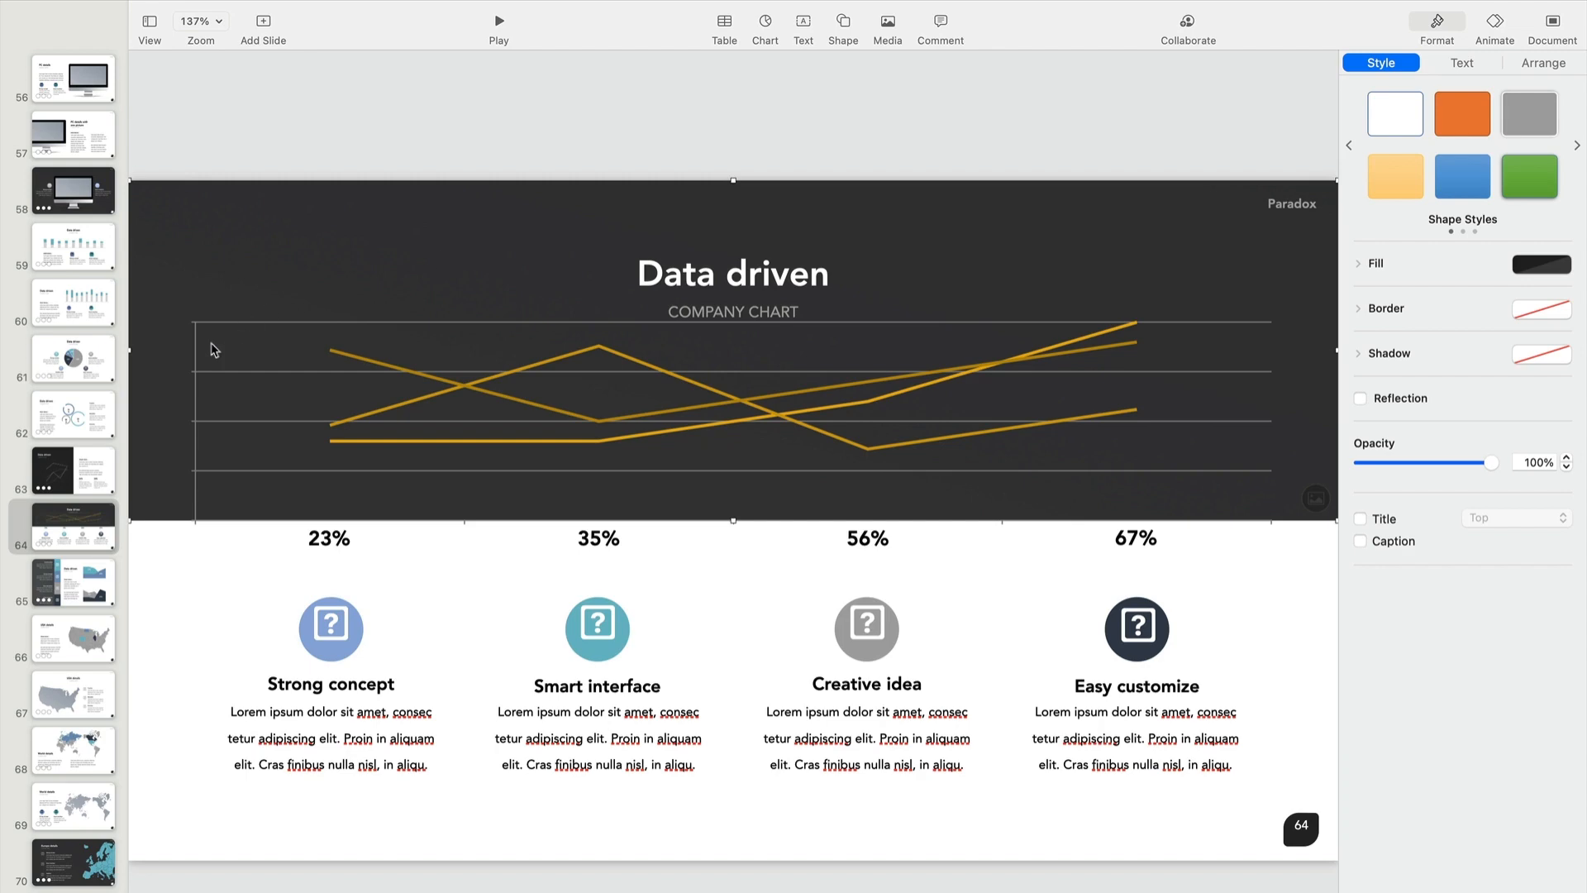
pyautogui.click(73, 415)
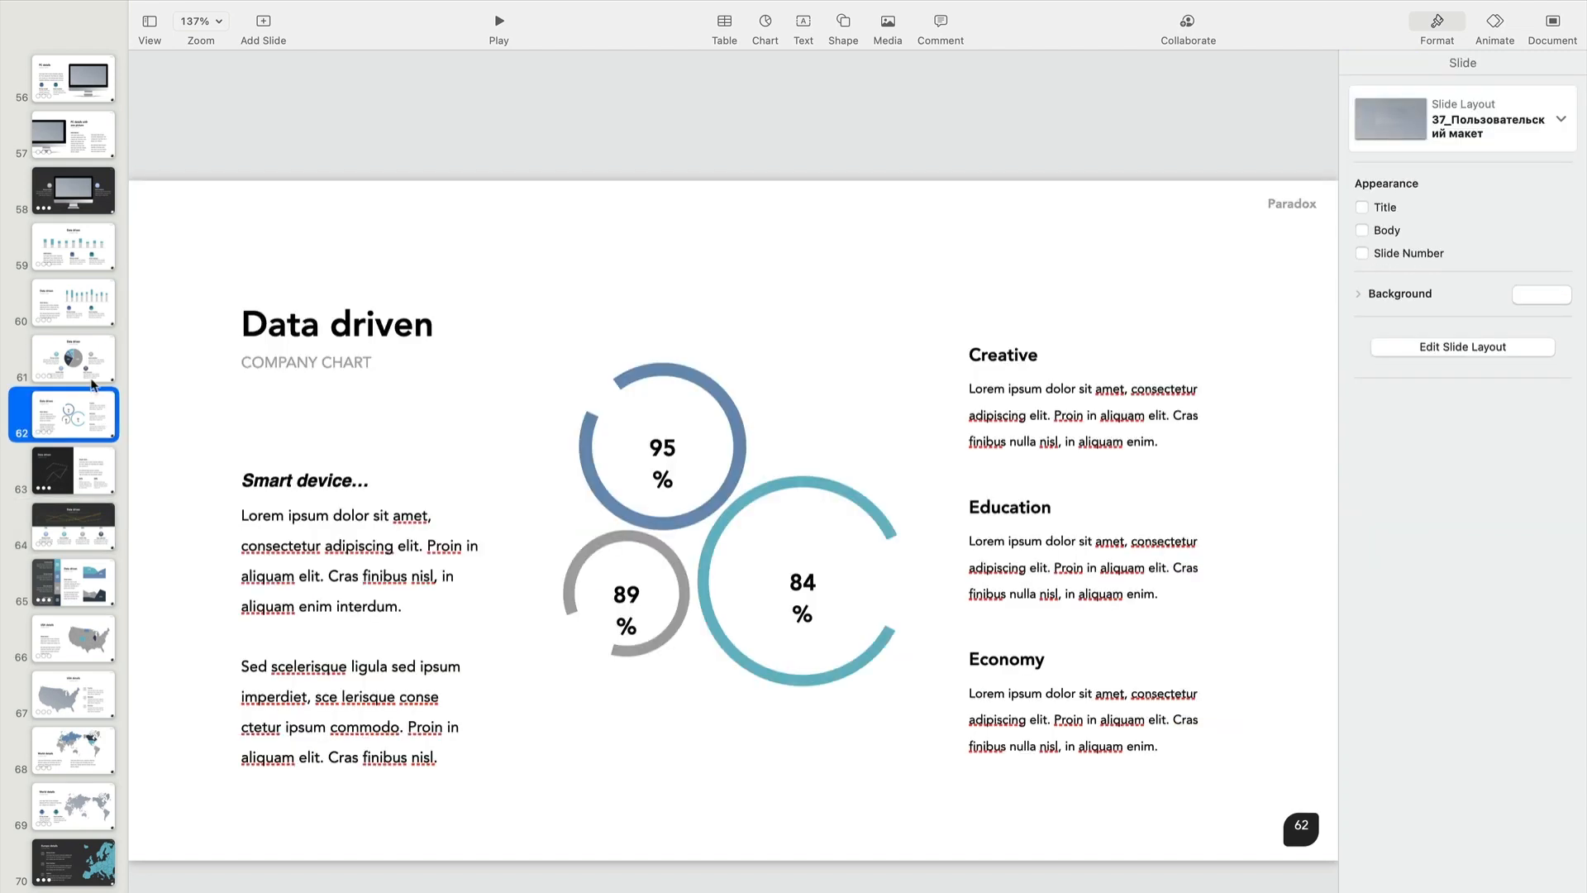
# Raise the Data driven title on slide 61, then the stacked column chart and Smart device heading on slide 60.
pyautogui.click(73, 359)
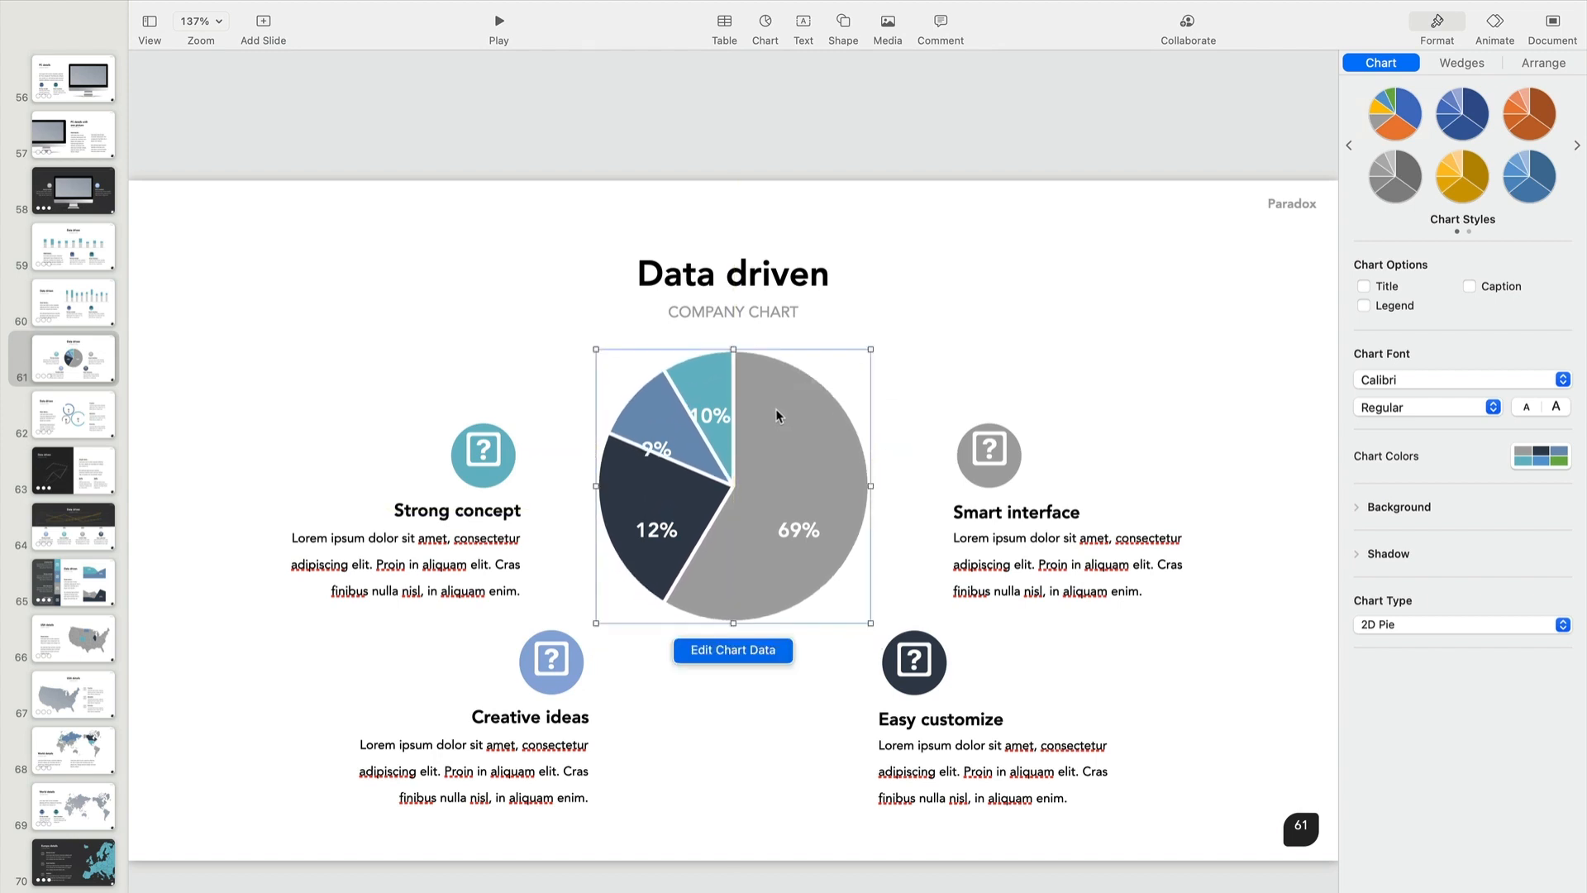
pyautogui.click(733, 246)
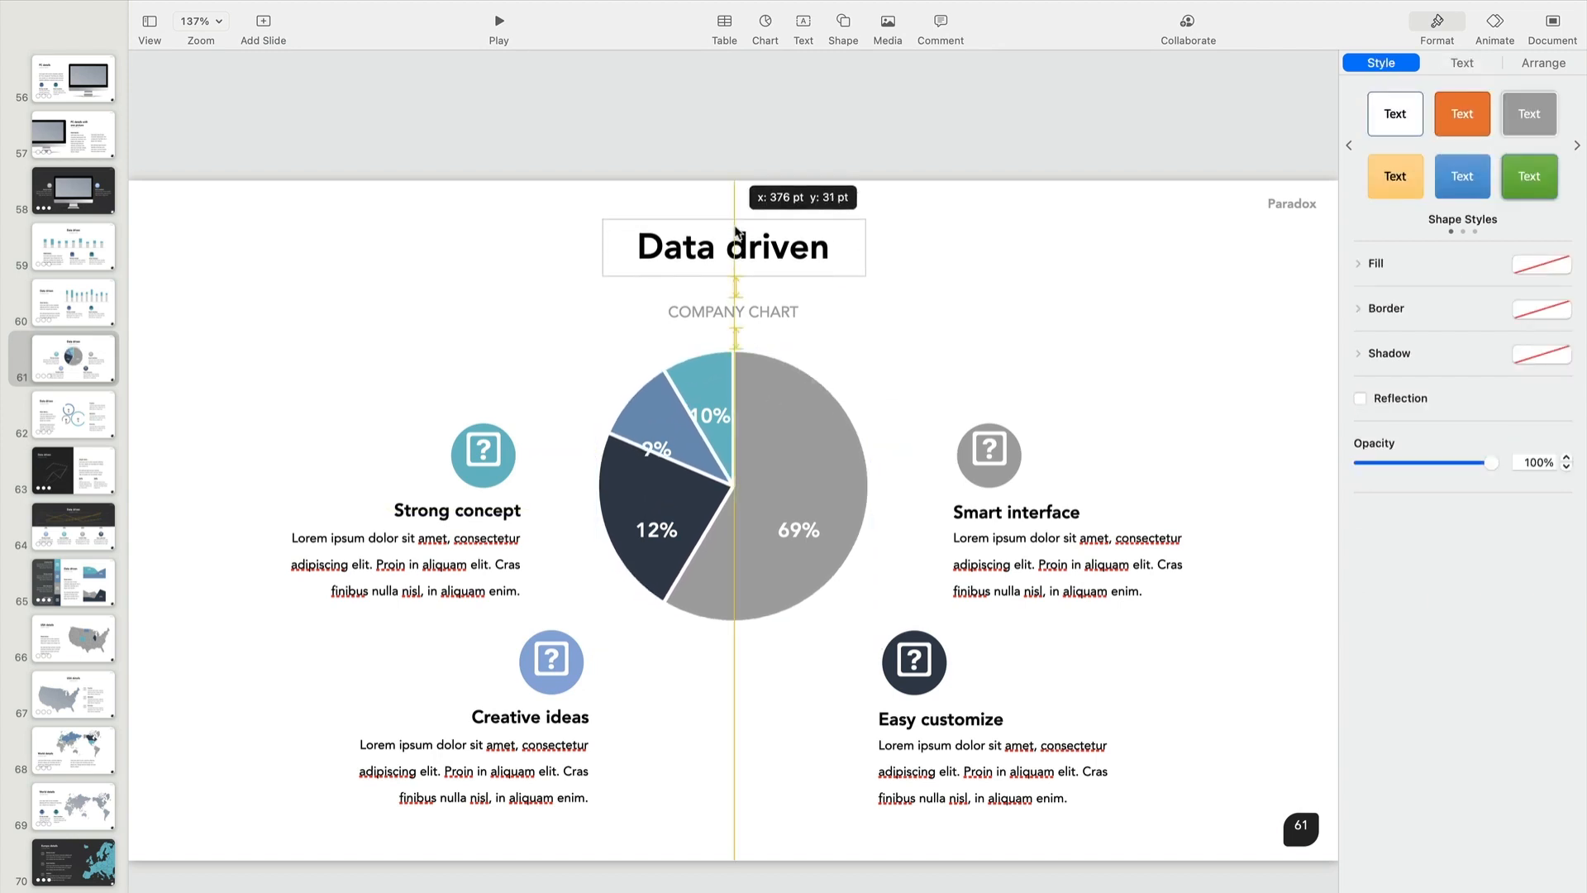
pyautogui.click(73, 301)
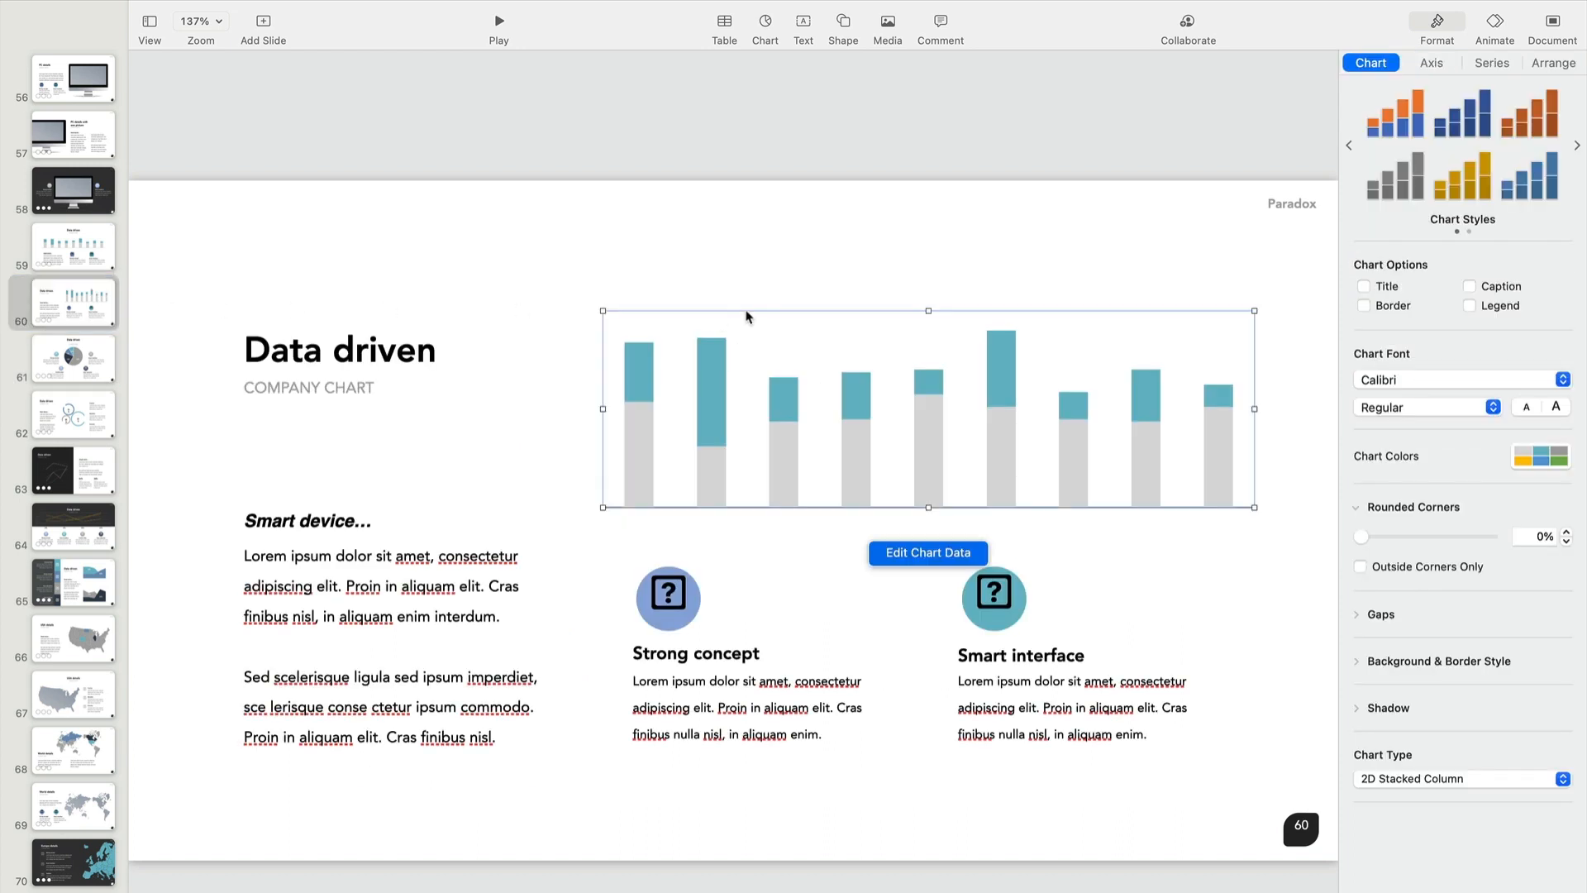
pyautogui.click(668, 596)
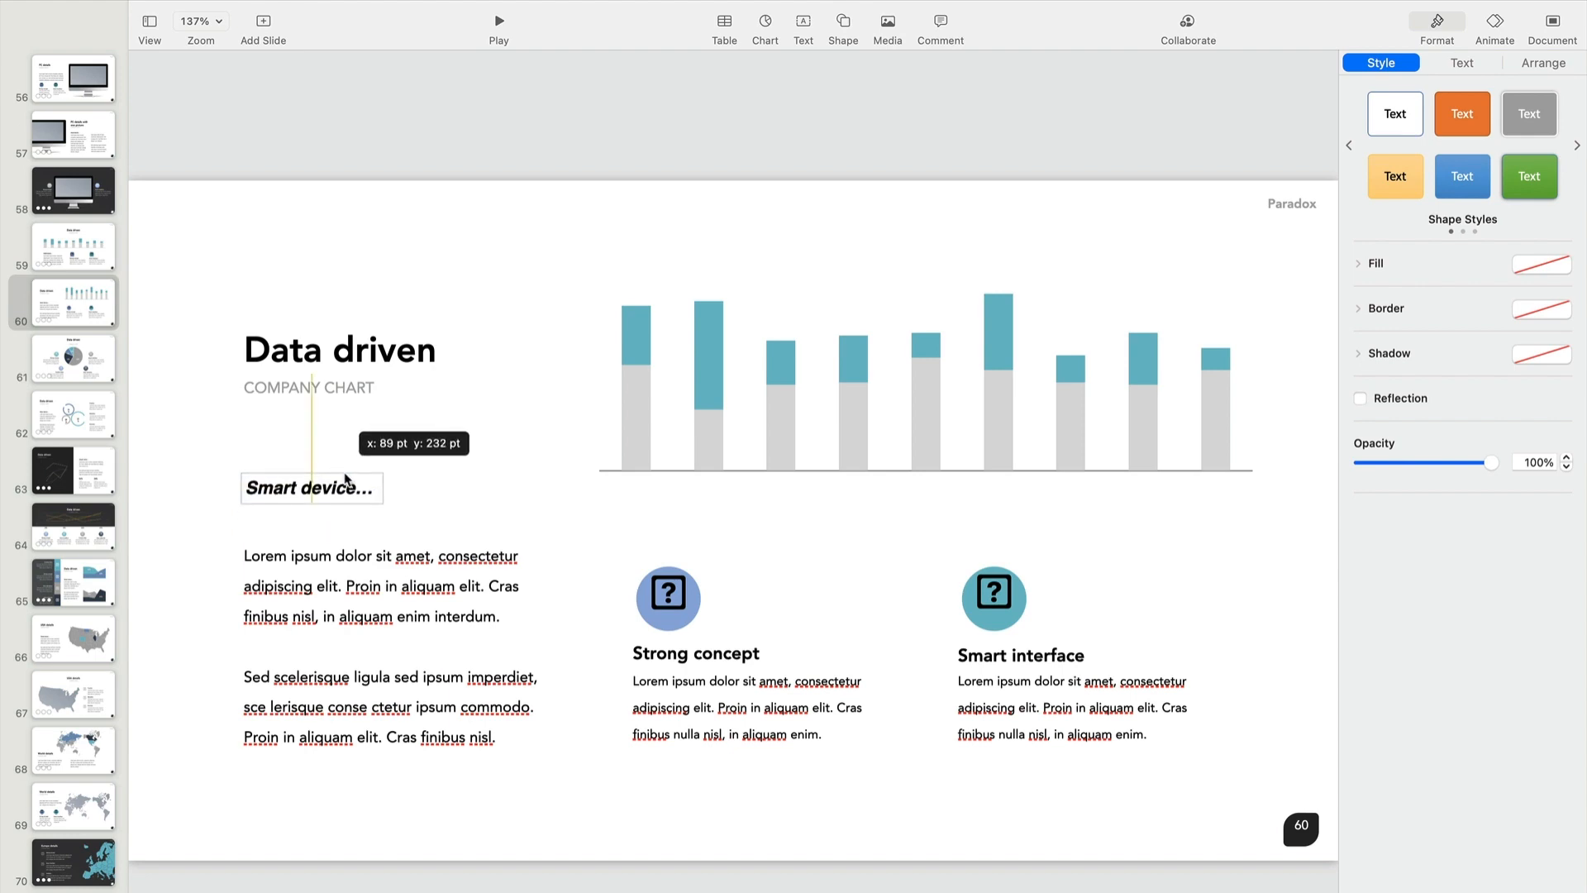
pyautogui.click(477, 457)
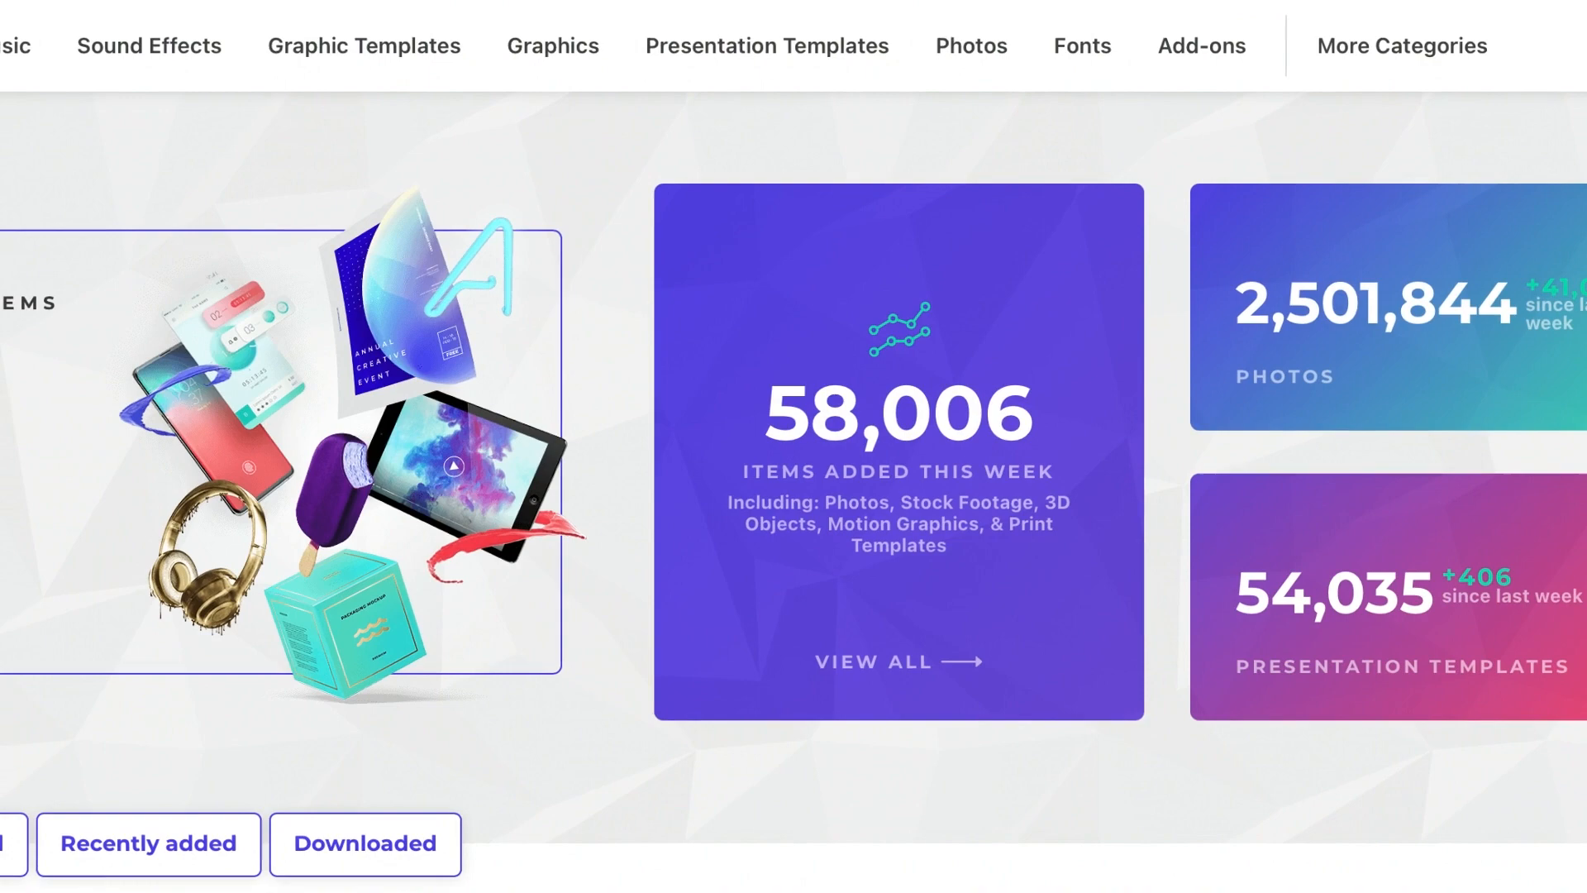
# Scroll through the Envato Elements home page of featured items.
pyautogui.hscroll(-3)
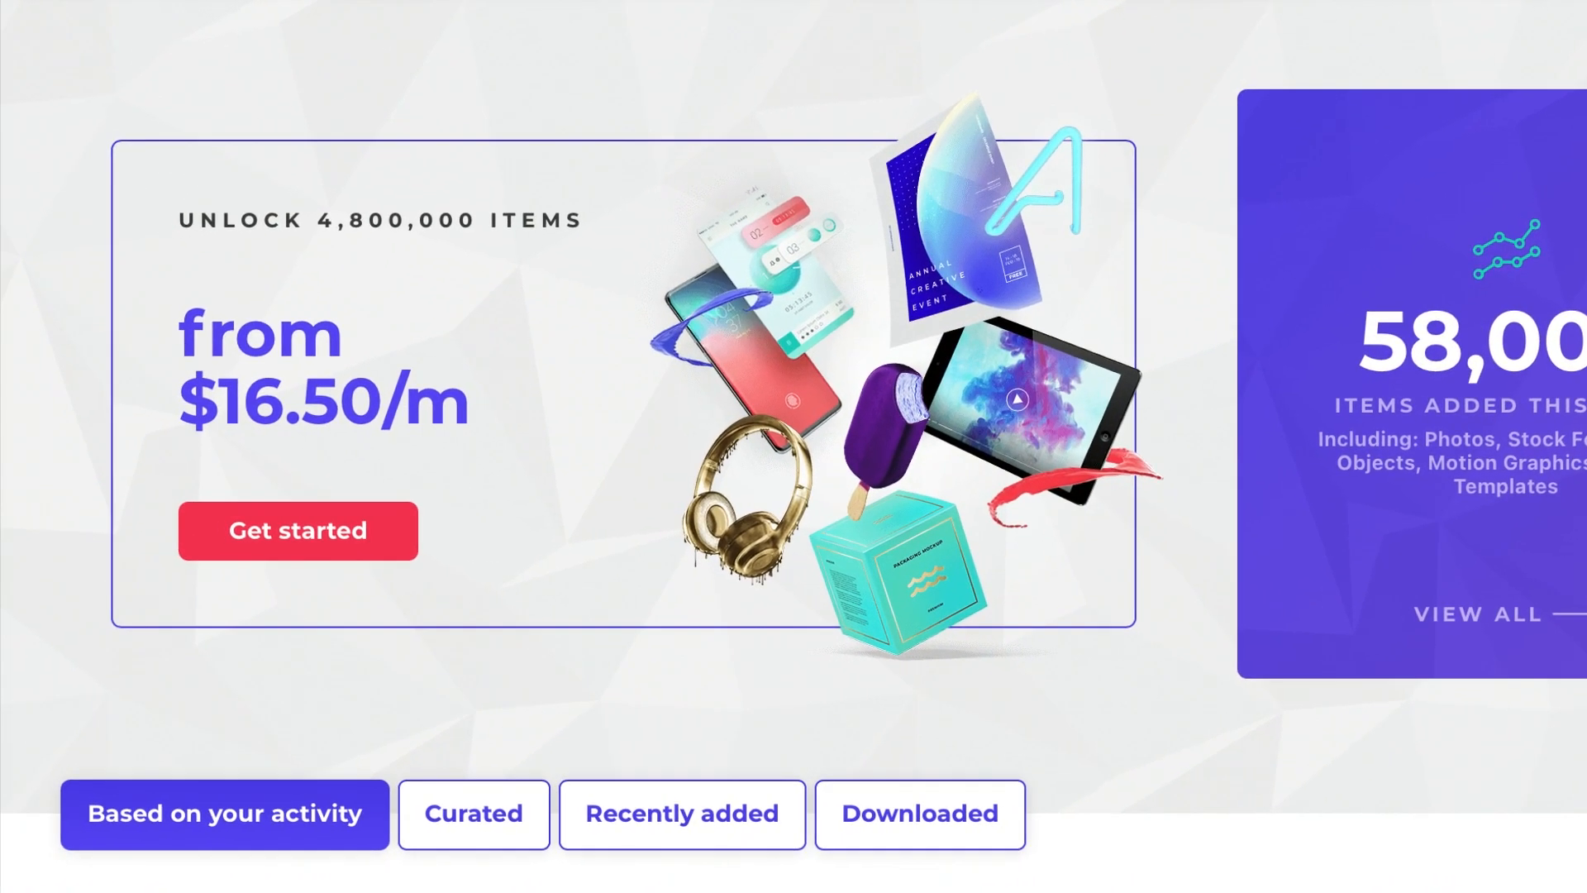
pyautogui.scroll(-3)
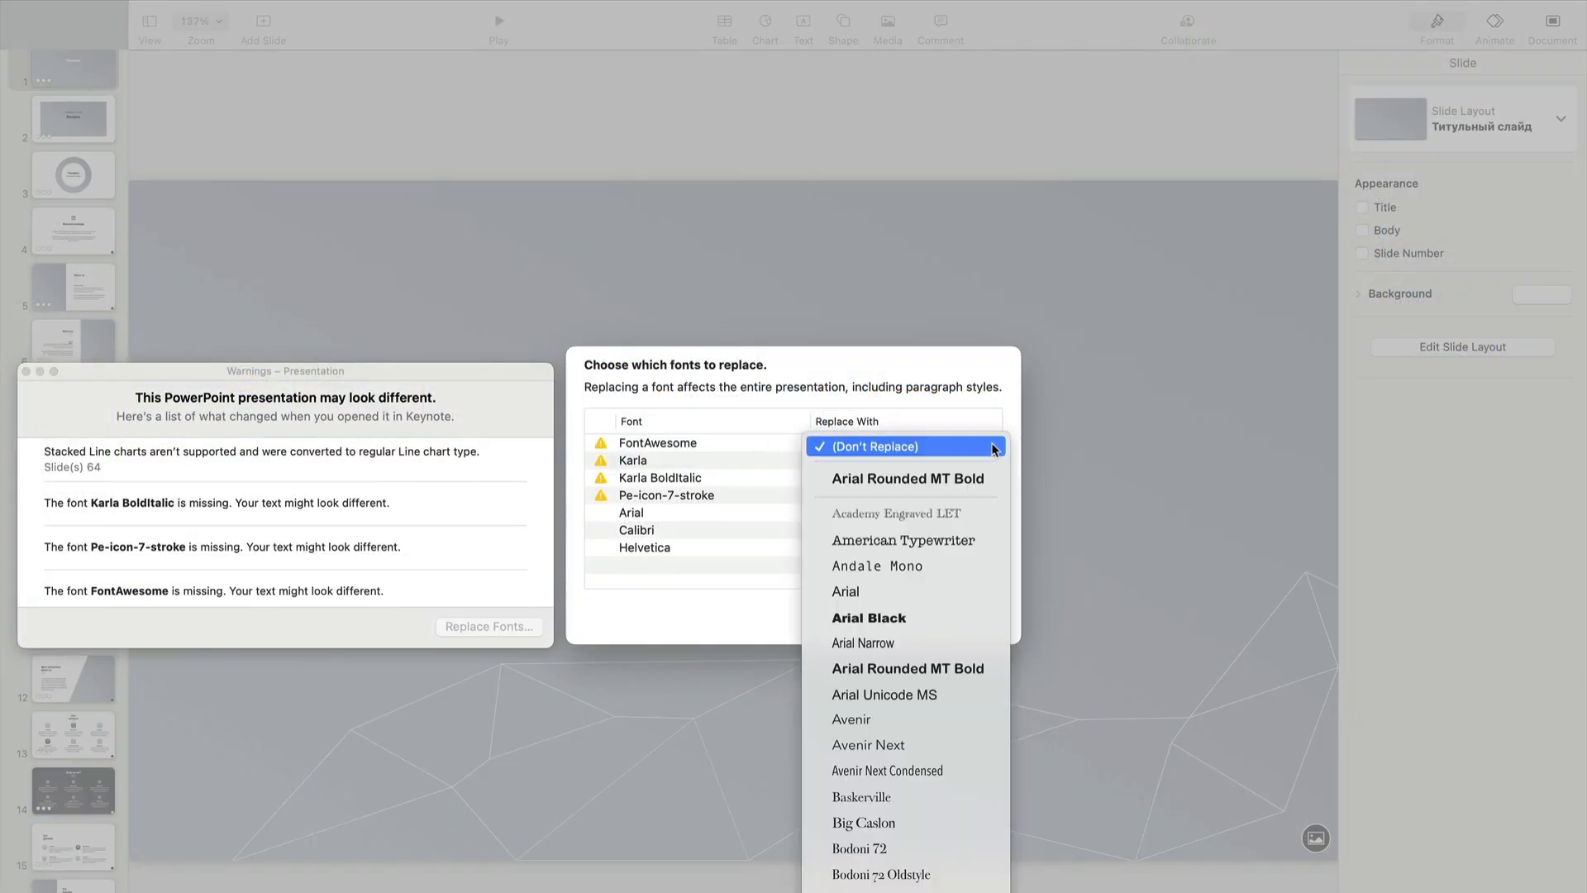
pyautogui.moveTo(845, 592)
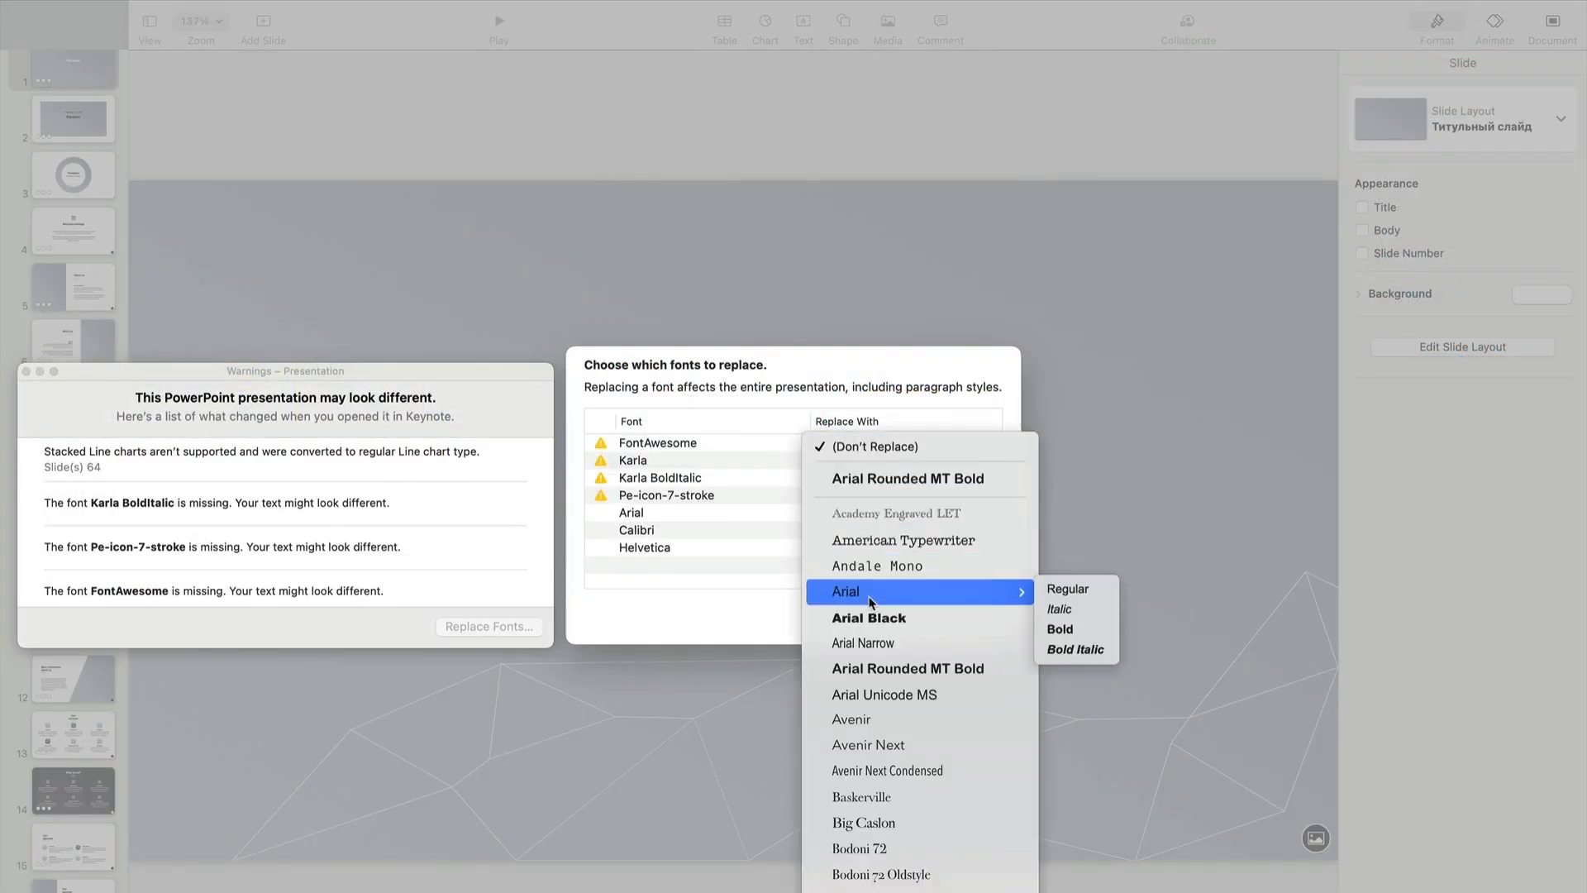
# Choose Arial Regular as the replacement for the missing FontAwesome font.
pyautogui.click(1069, 588)
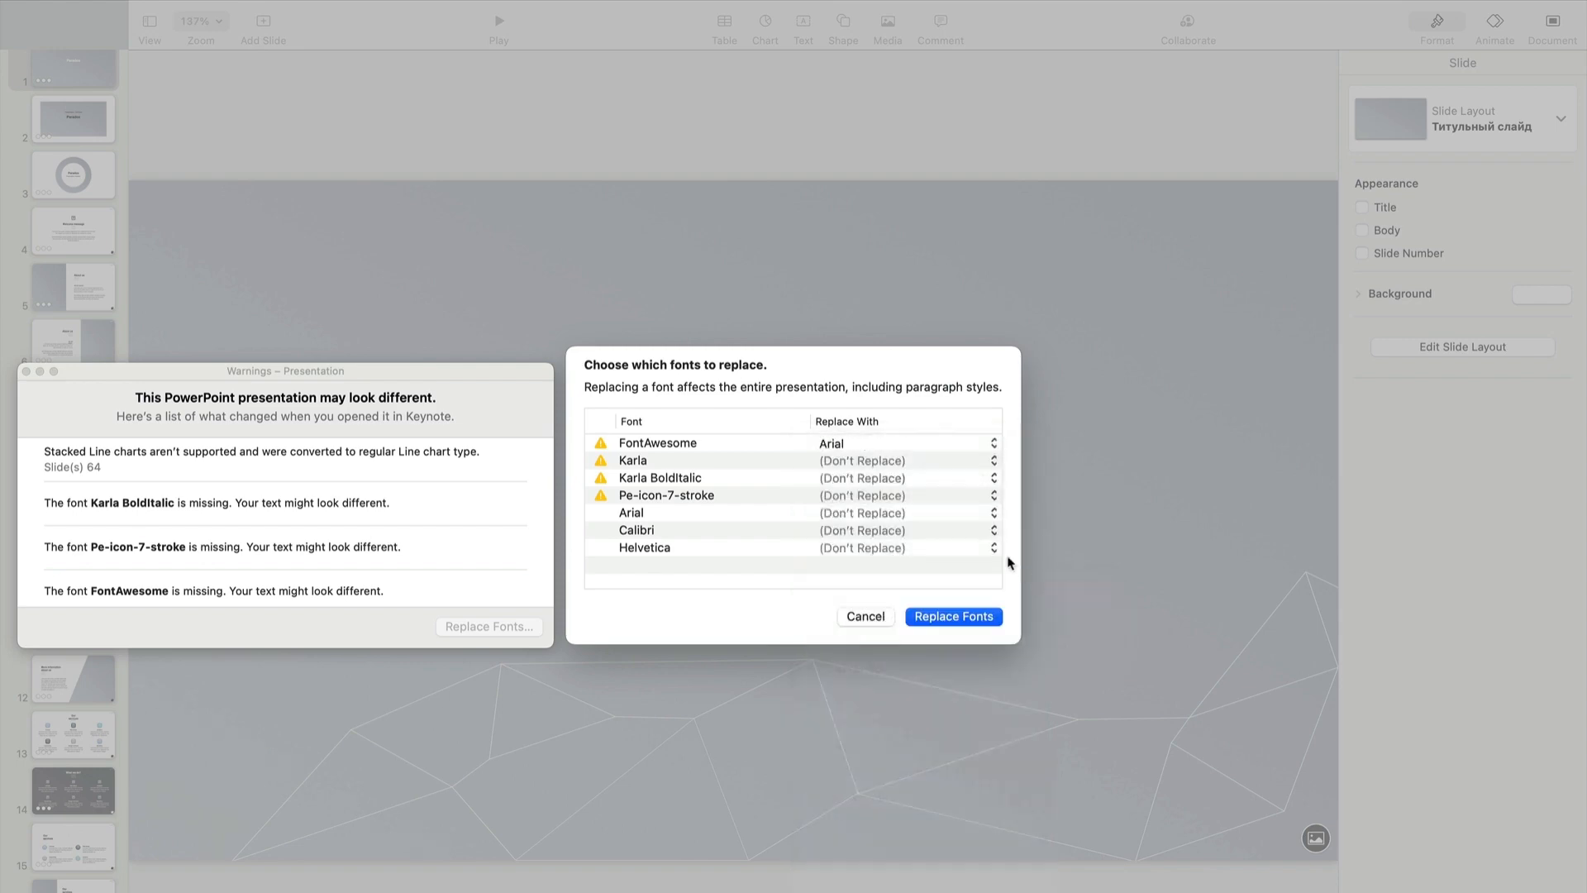